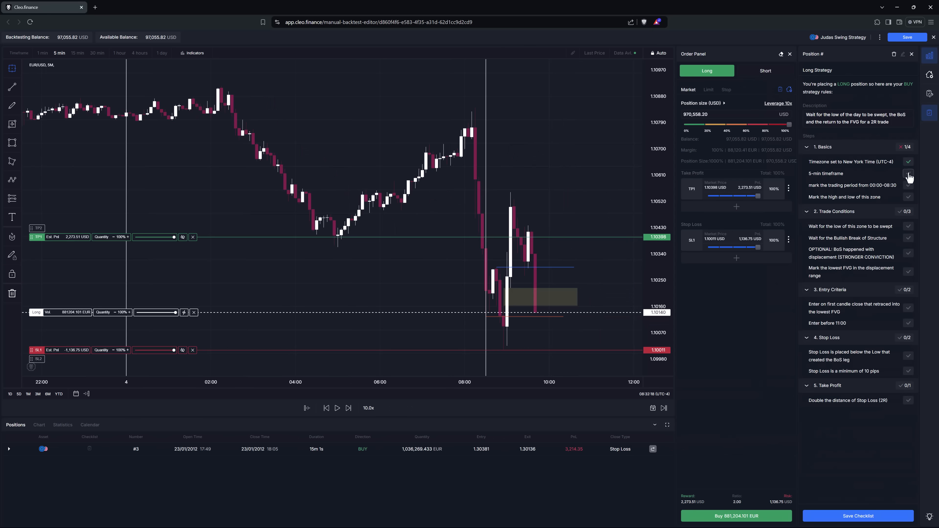
# Tick the 5-min timeframe and Bullish Break of Structure checklist steps while replaying until position #13 hits take profit.
pyautogui.click(336, 408)
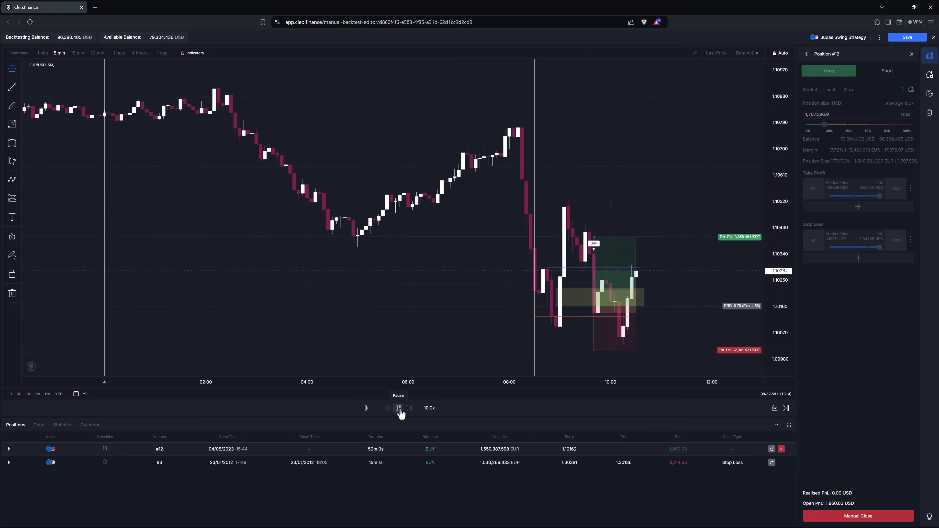
pyautogui.click(397, 408)
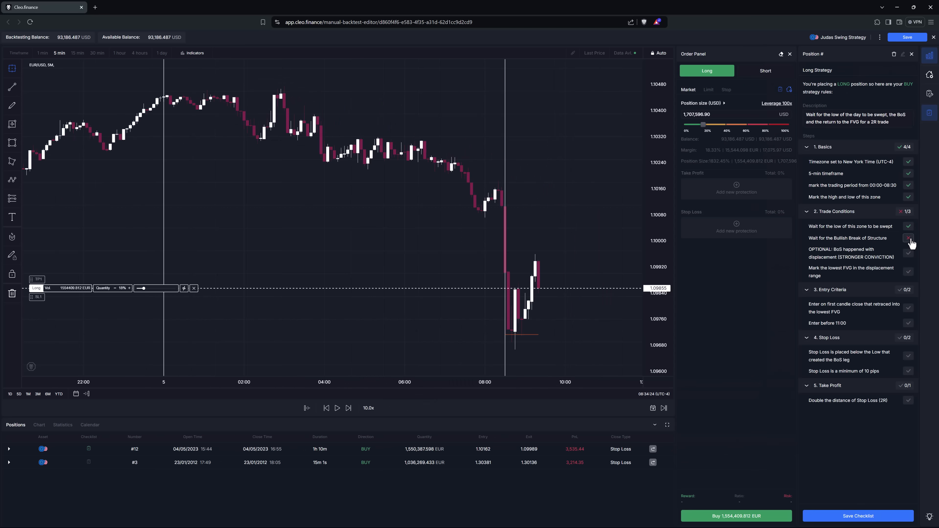
pyautogui.click(337, 408)
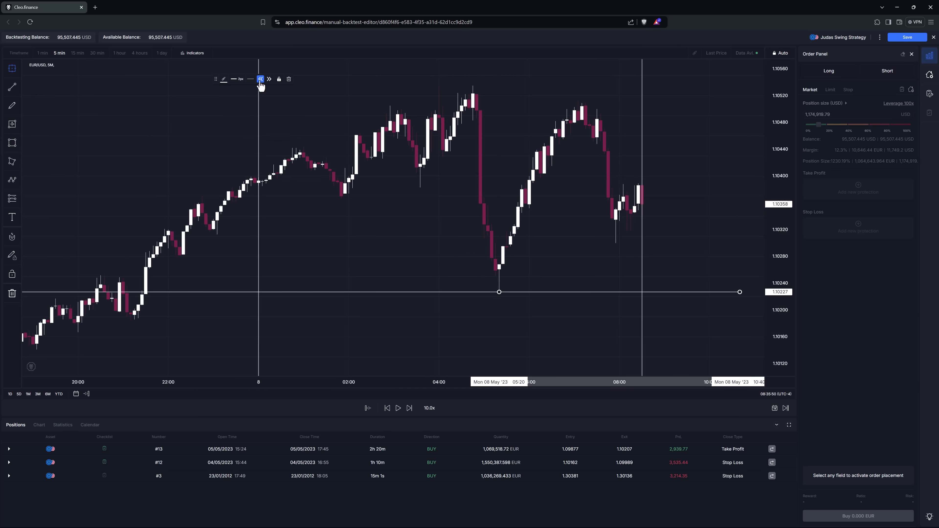
pyautogui.click(398, 407)
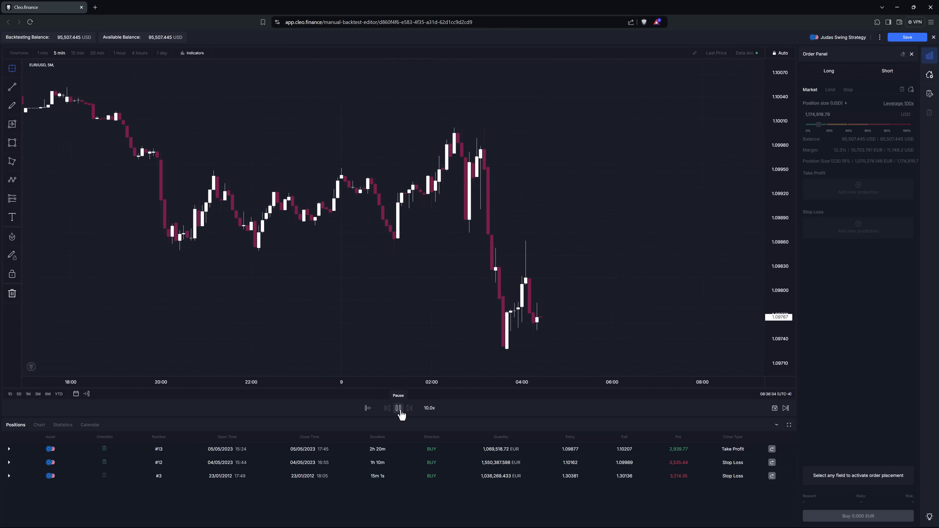
pyautogui.click(398, 408)
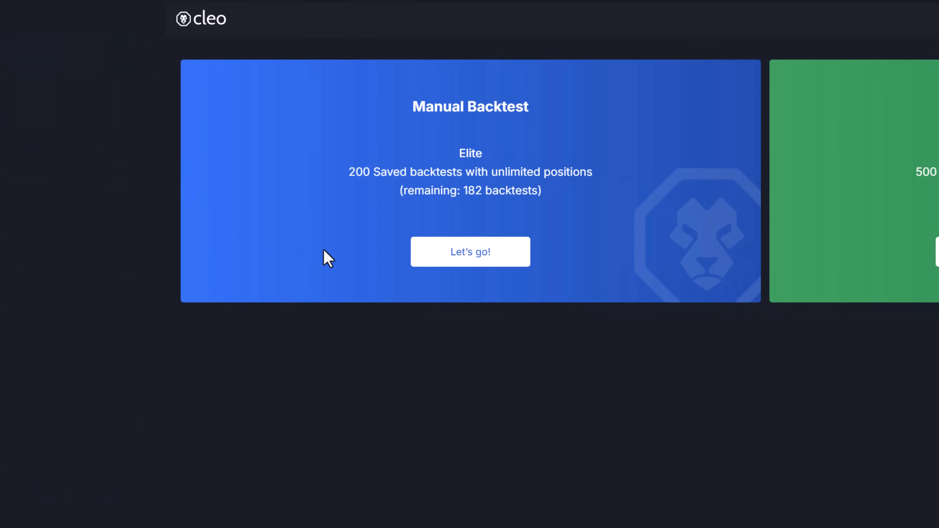
pyautogui.moveTo(510, 261)
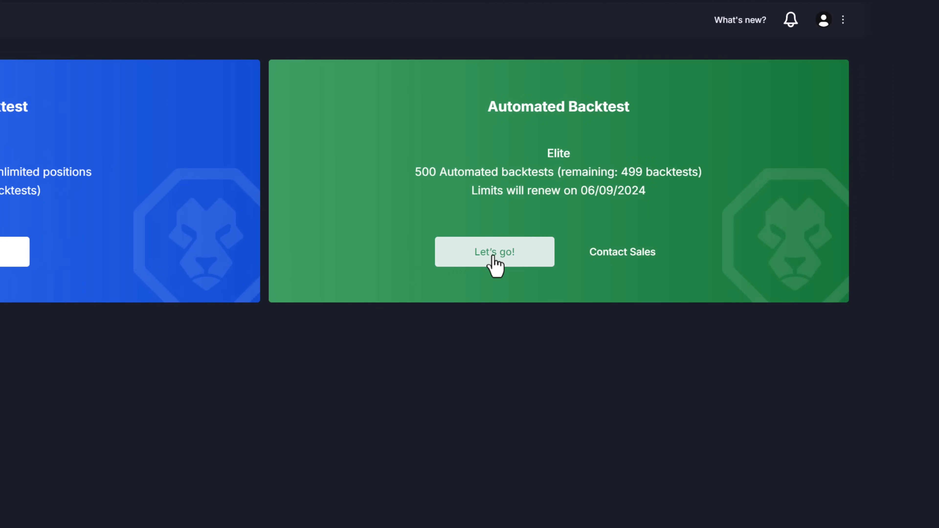
# Start an automated backtest bot described as opening on bullish Price/RSI divergence and closing on Parabolic SAR, with RSI as the compared indicator.
pyautogui.click(494, 251)
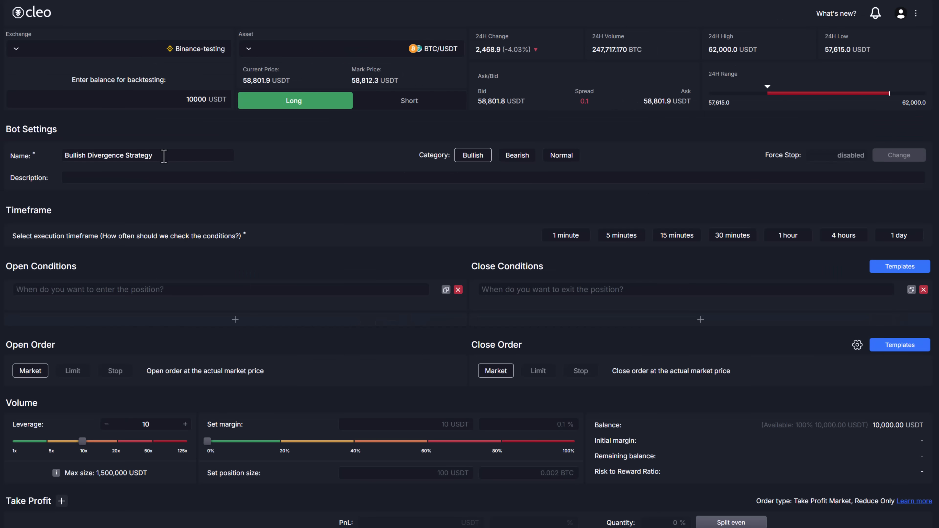
pyautogui.write('Open positions with BullDiv between Price and RSI and close using Parabolic SAR dot moving above the Price. Protection only as safety at 2% of PnL and targets at 5% of PnL - AIMING FOR 2,5R t')
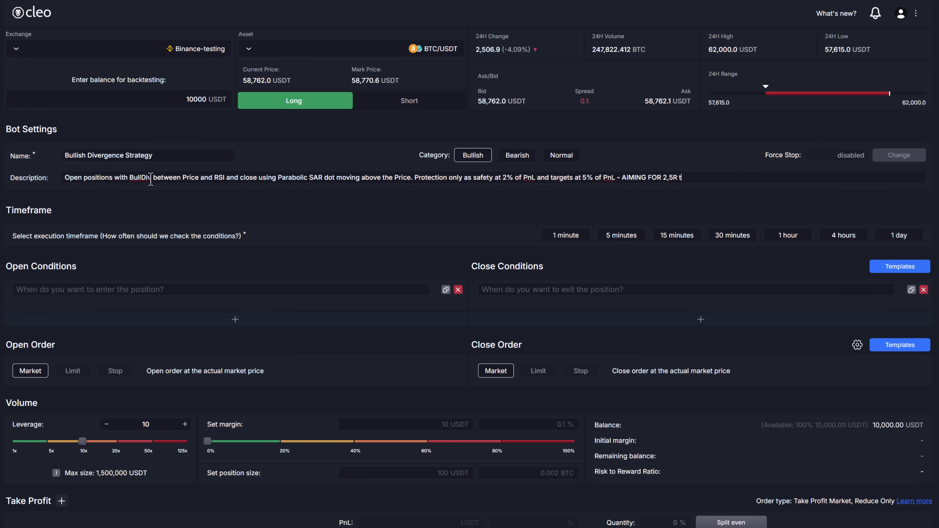
pyautogui.click(269, 289)
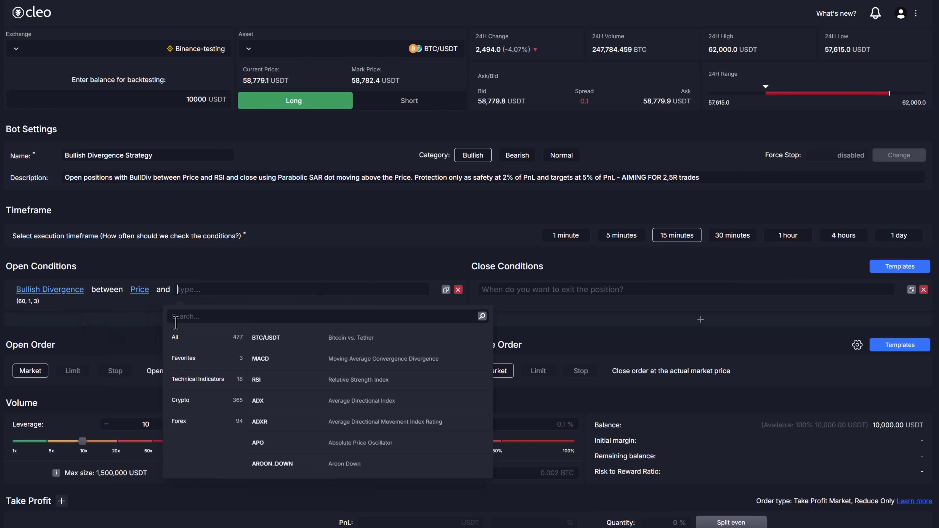
pyautogui.click(255, 379)
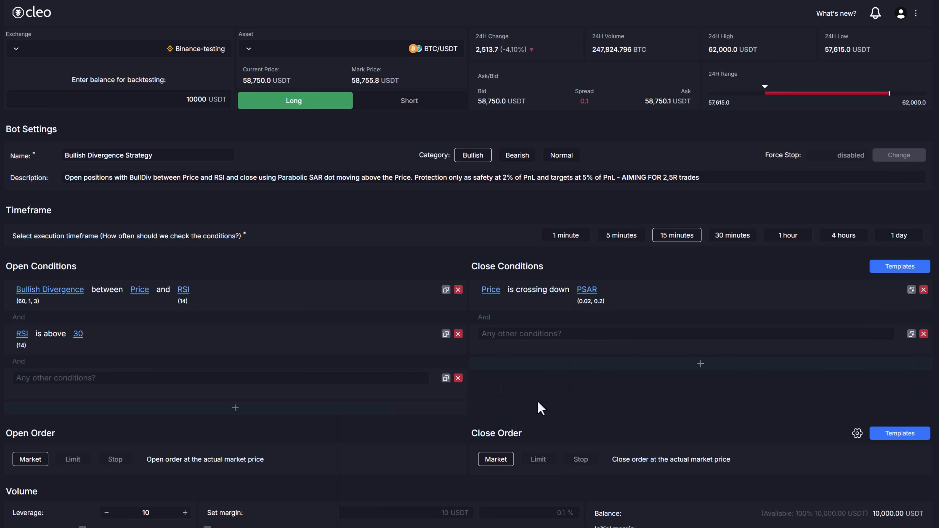
# Set the backtesting period to one month and view the finished Bullish Divergence Strategy results.
pyautogui.scroll(-3)
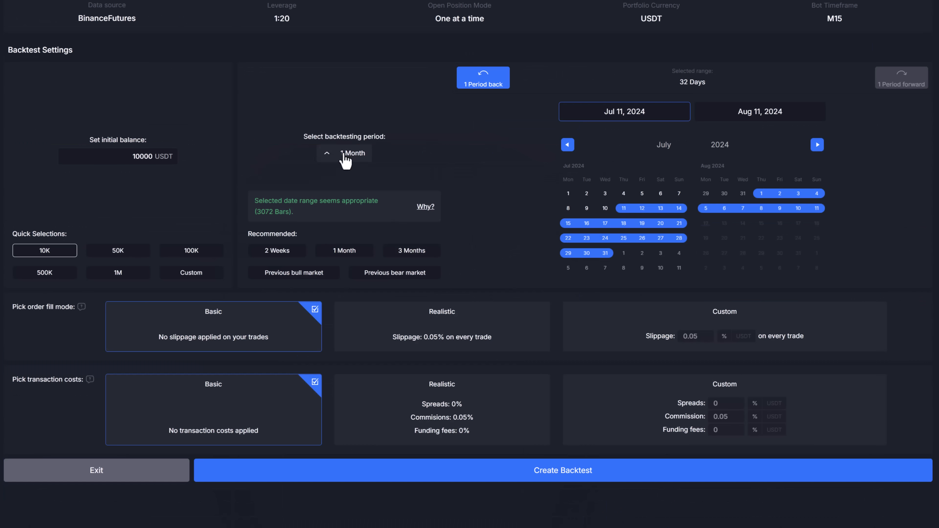
pyautogui.click(838, 26)
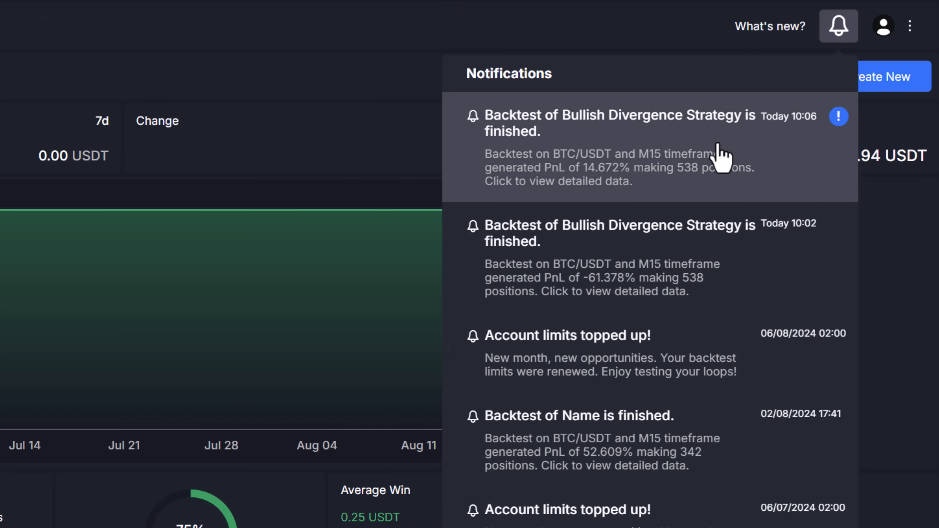
pyautogui.click(620, 147)
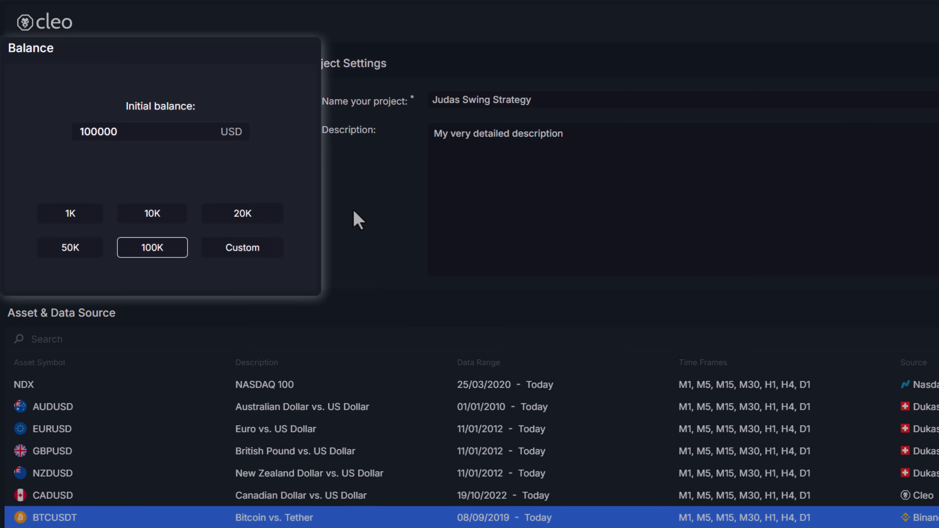
# Search the asset list for audusd, us1 and 50 and settle on the Dukascopy EURUSD data source for the project.
pyautogui.scroll(-3)
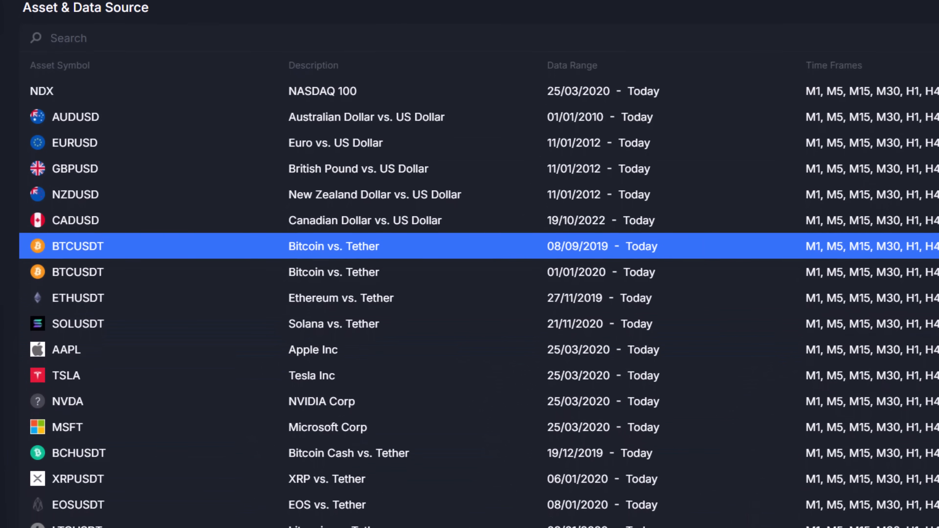
pyautogui.scroll(-3)
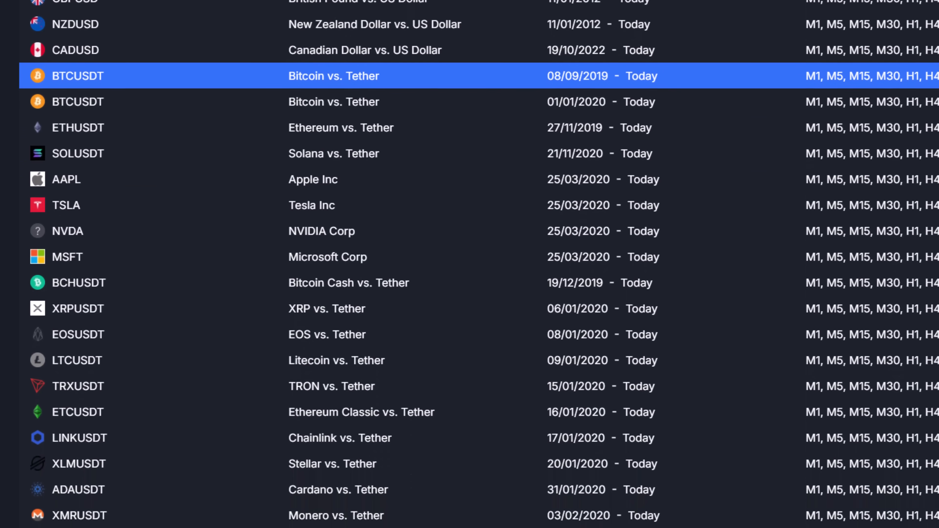
pyautogui.scroll(-3)
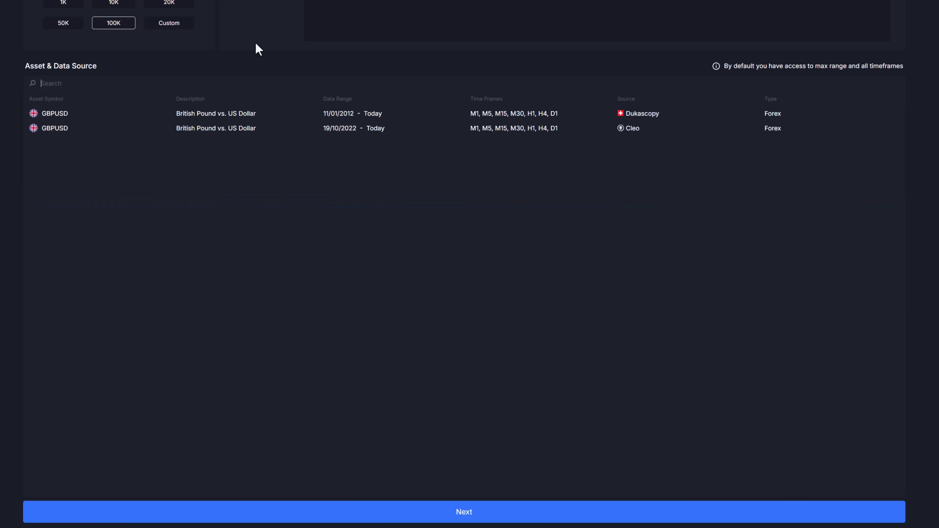
pyautogui.write('audusd')
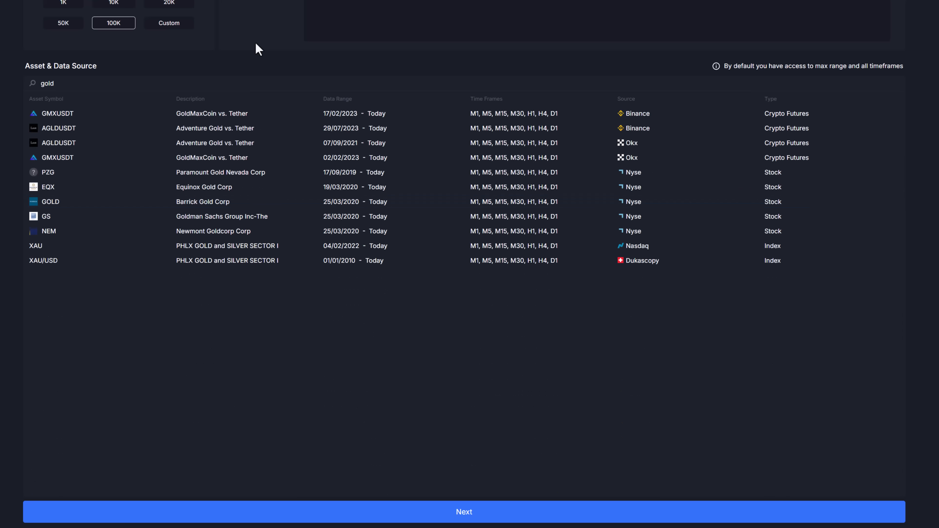
pyautogui.write('us1')
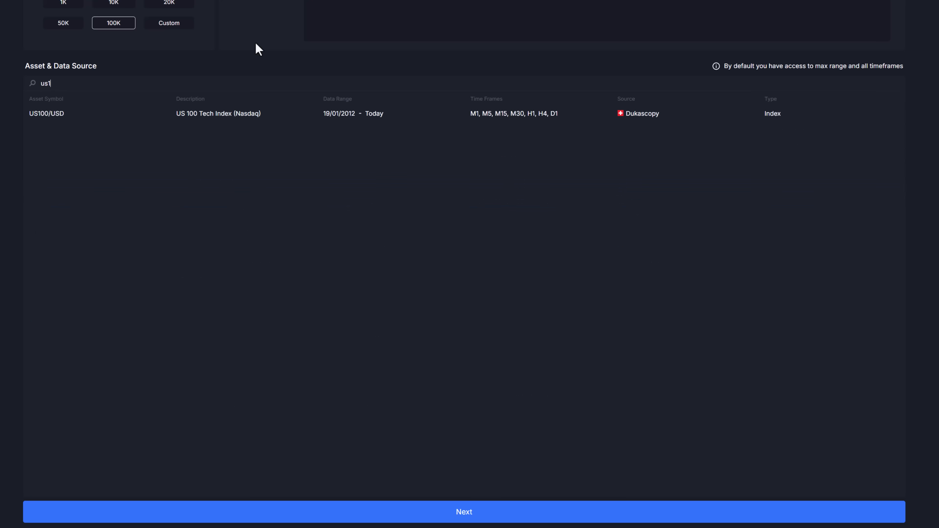
pyautogui.write('50')
pyautogui.write('eurusd')
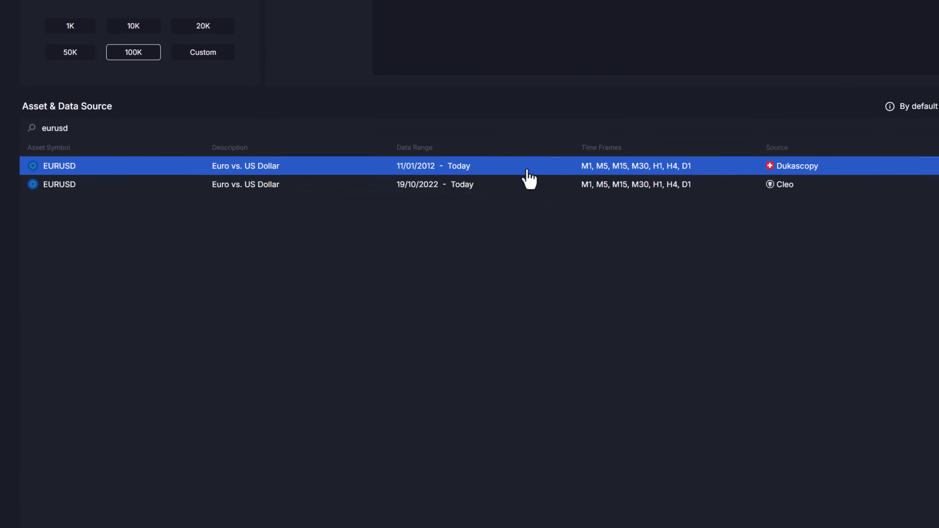
pyautogui.scroll(-3)
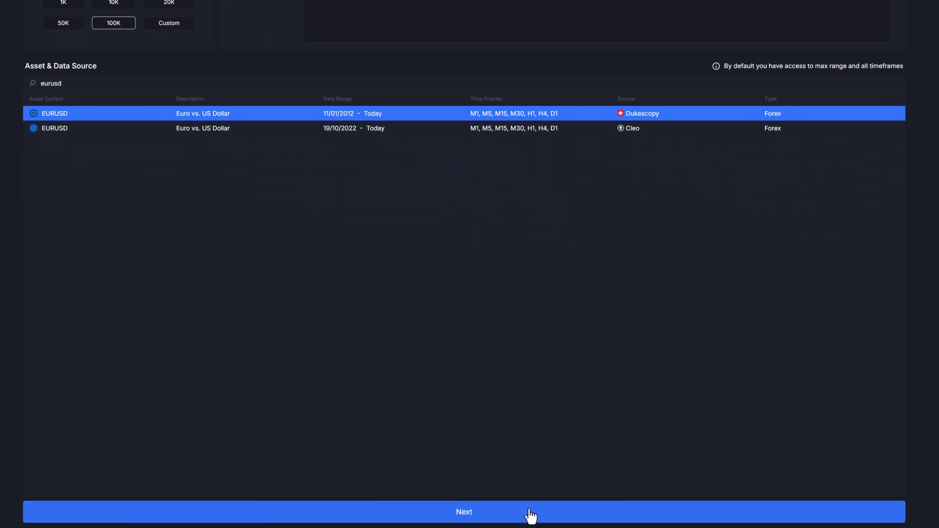
# Continue to project settings and review Realistic order fill, Realistic transaction costs and the Last Day starting point.
pyautogui.click(463, 511)
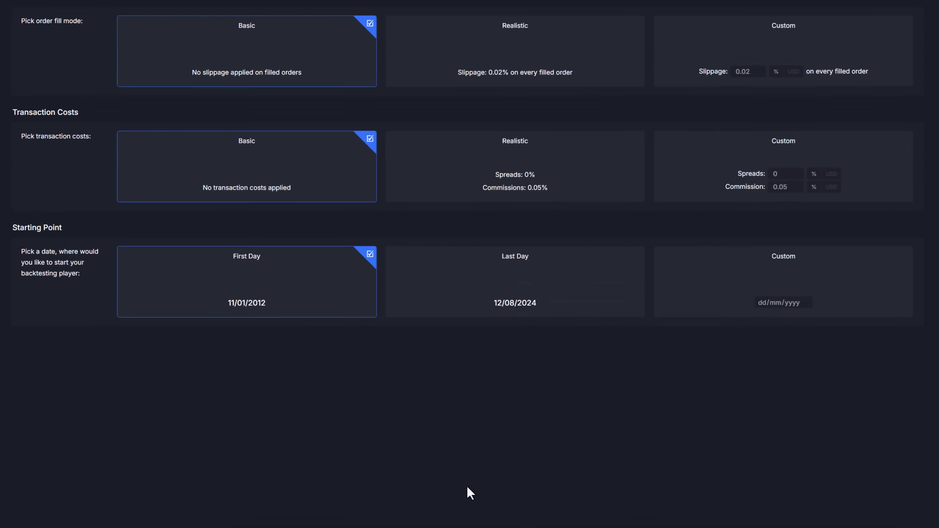
pyautogui.scroll(3)
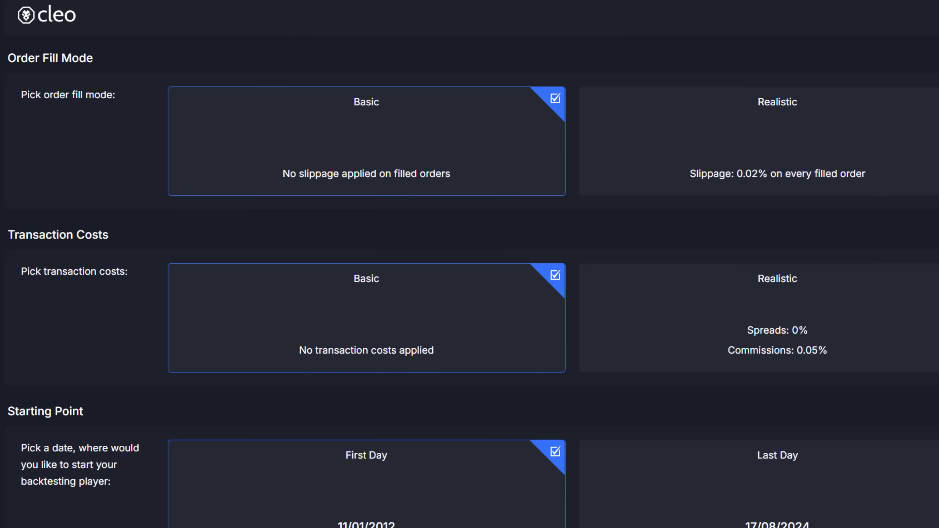
pyautogui.moveTo(522, 146)
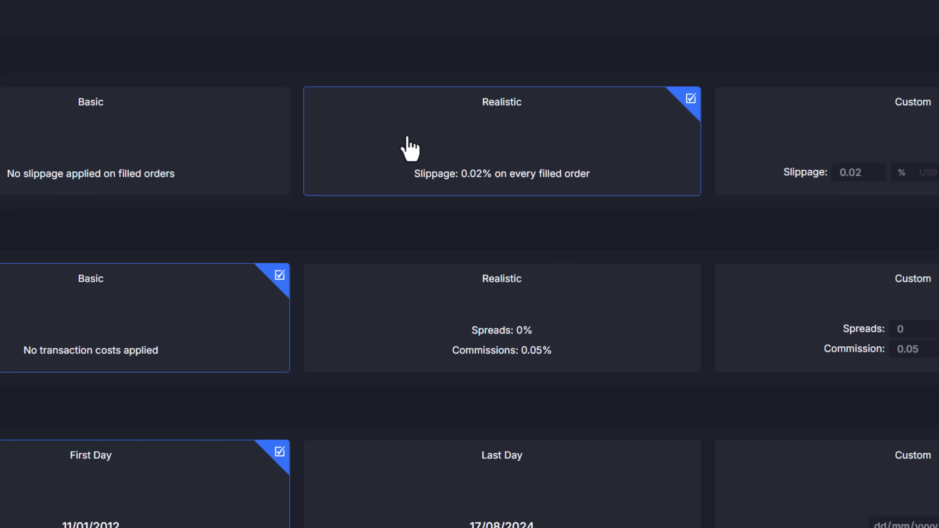
pyautogui.scroll(-3)
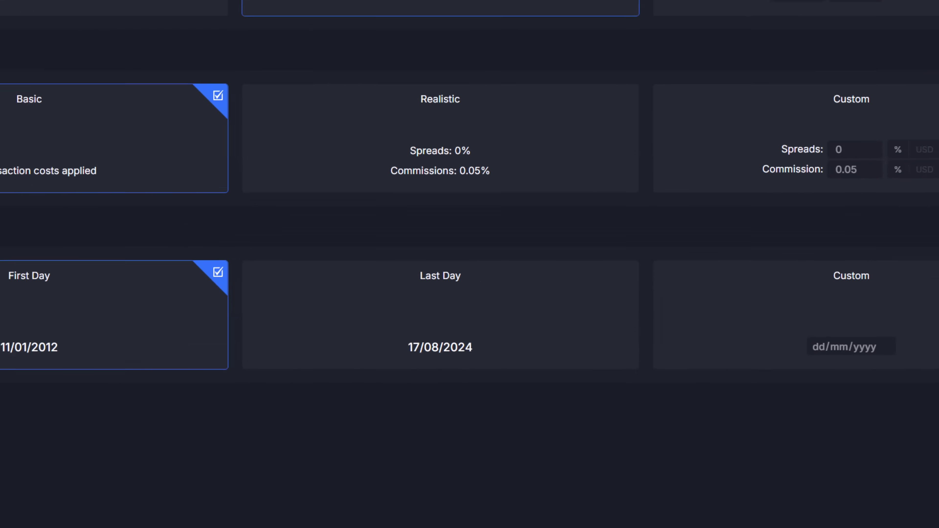
pyautogui.scroll(3)
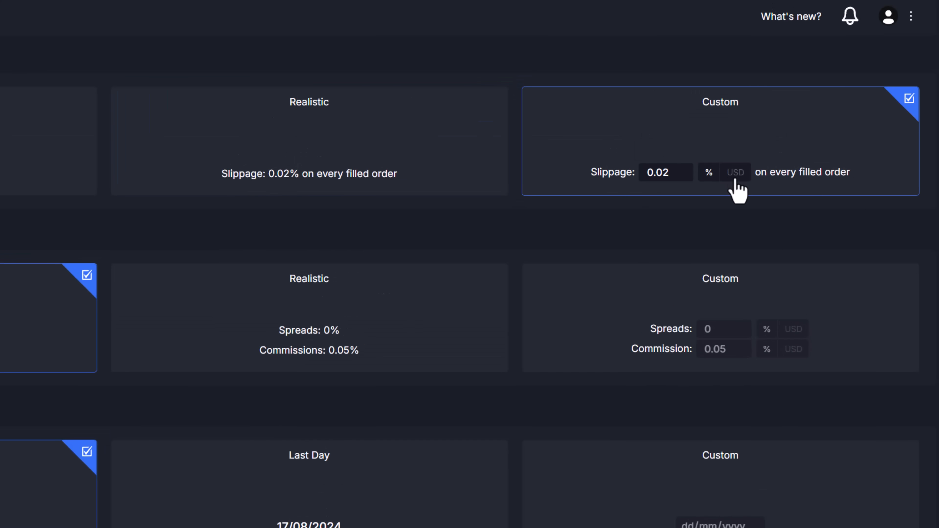
pyautogui.moveTo(716, 191)
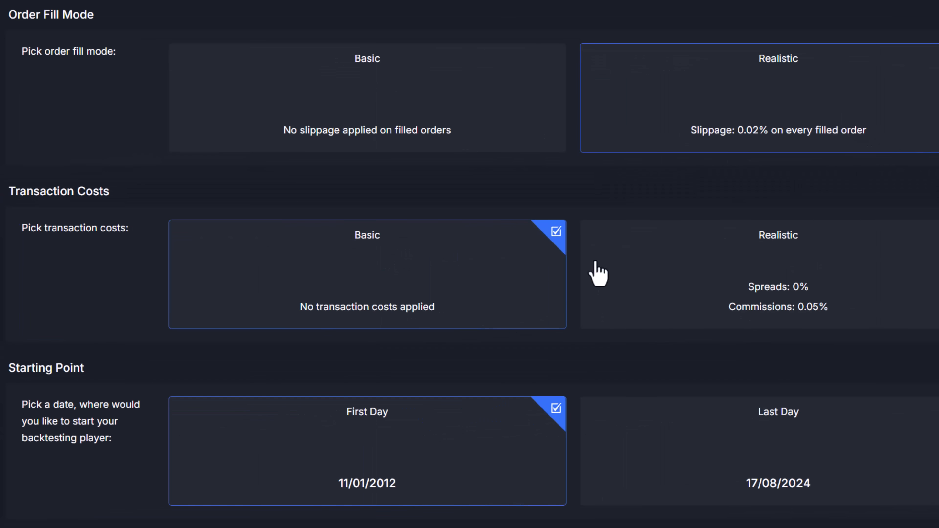
pyautogui.moveTo(521, 323)
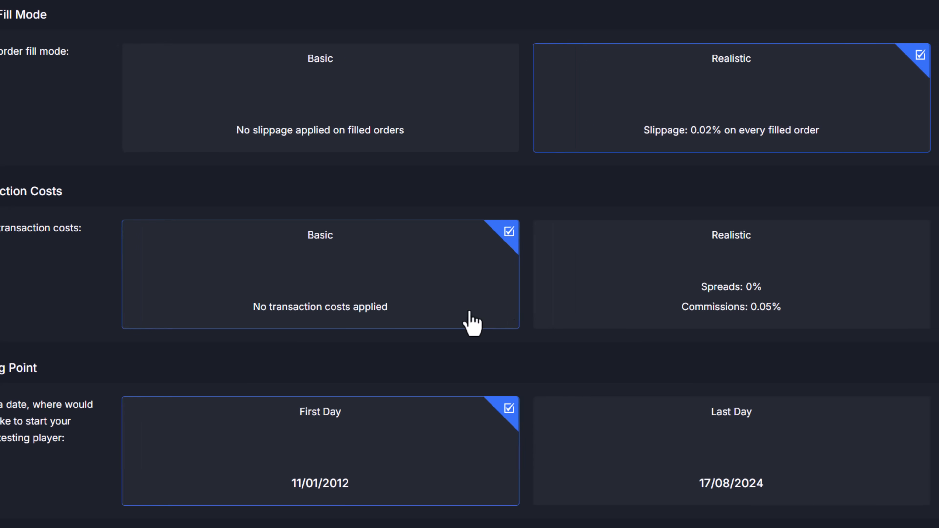
pyautogui.hscroll(3)
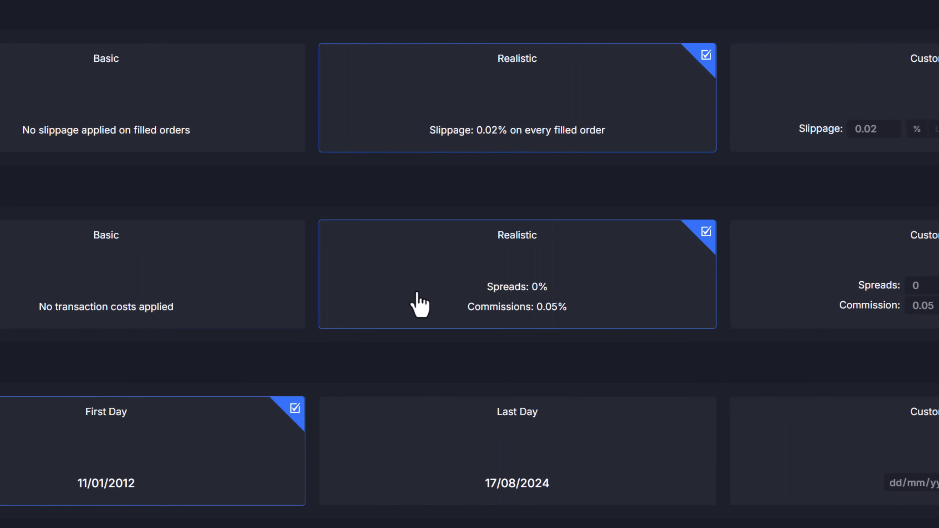
pyautogui.hscroll(3)
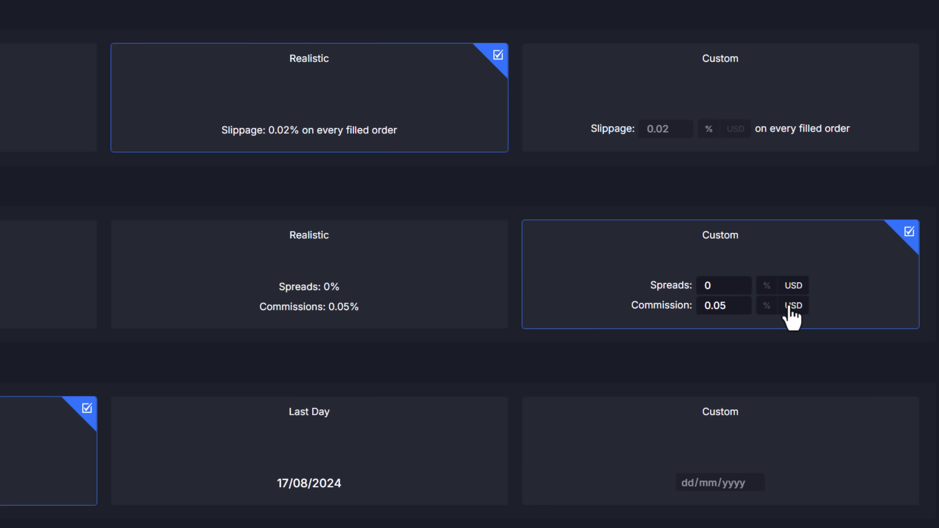
pyautogui.scroll(-3)
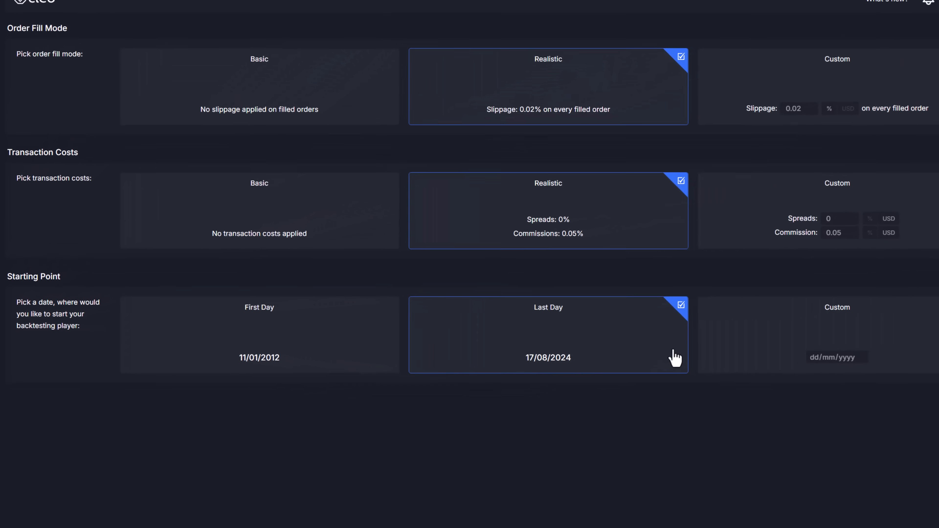
# Launch the Judas Swing Strategy BTCUSDT chart, replay candles forward and pause.
pyautogui.click(788, 334)
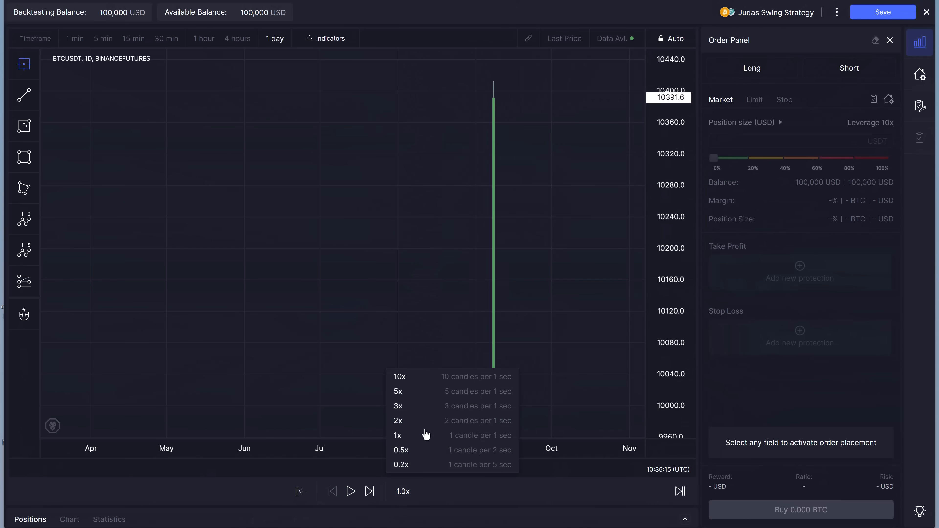
pyautogui.click(398, 391)
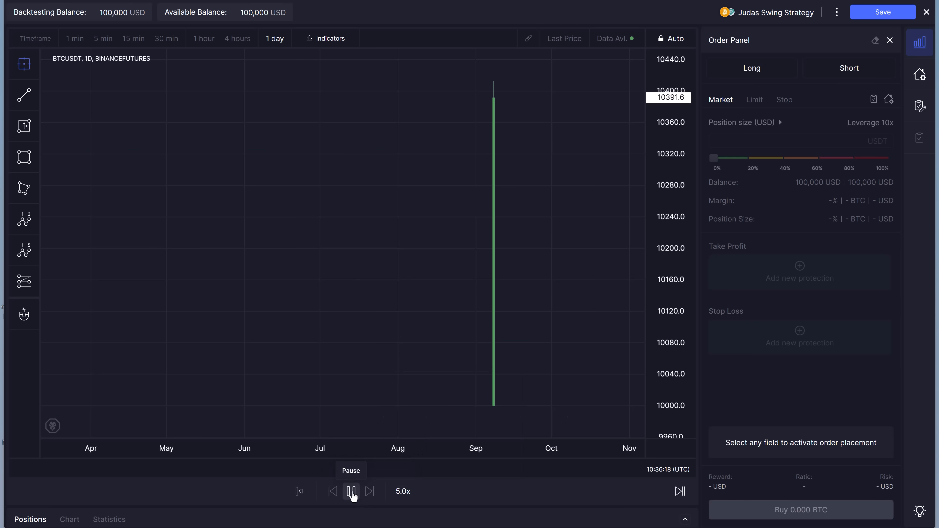
pyautogui.click(351, 491)
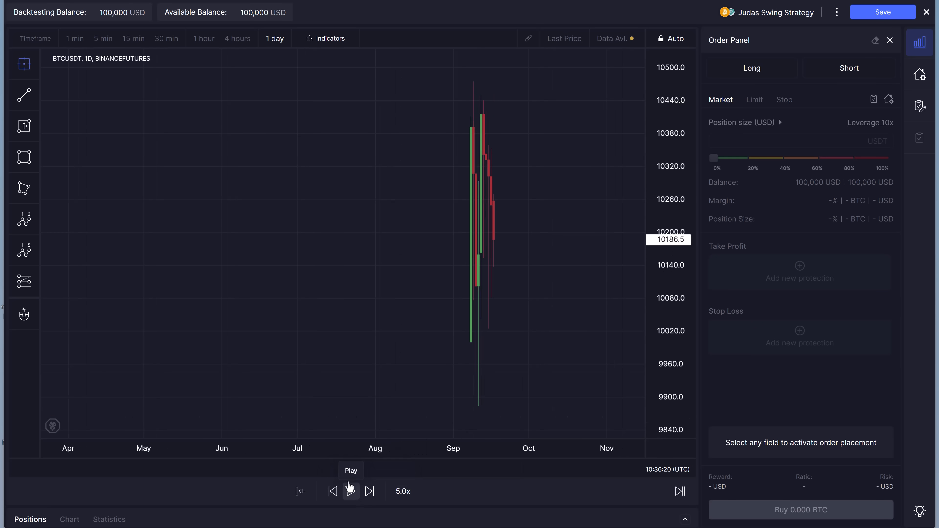
# Draw a trend line from the low up to resistance on the 1-hour chart.
pyautogui.click(202, 38)
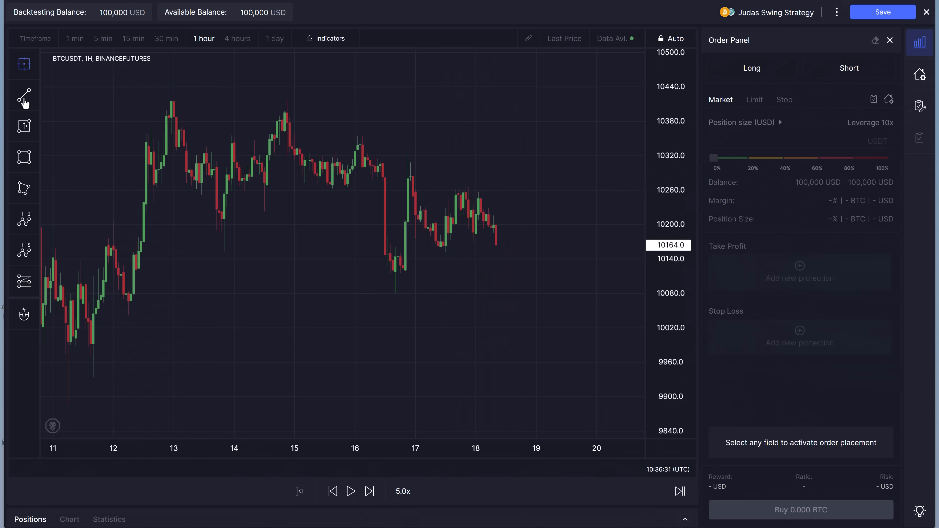
pyautogui.moveTo(153, 181); pyautogui.dragTo(390, 191)
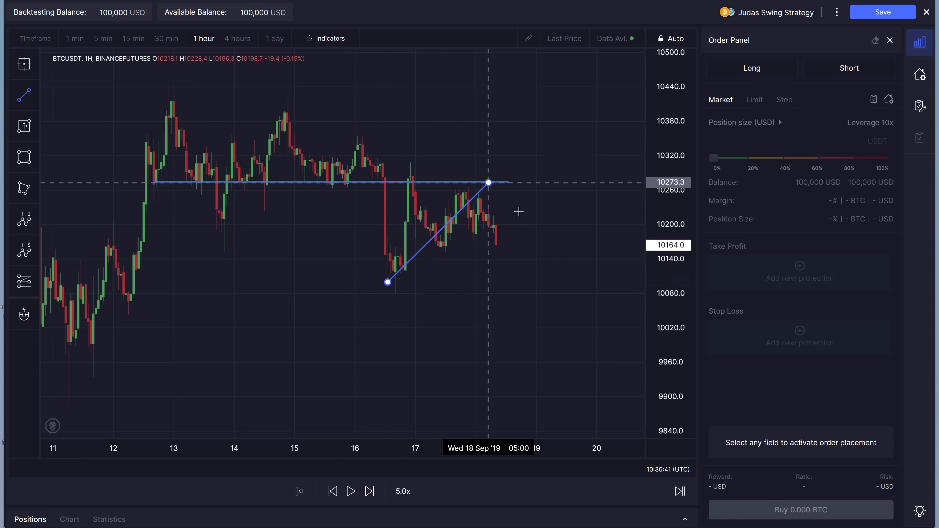
pyautogui.click(890, 40)
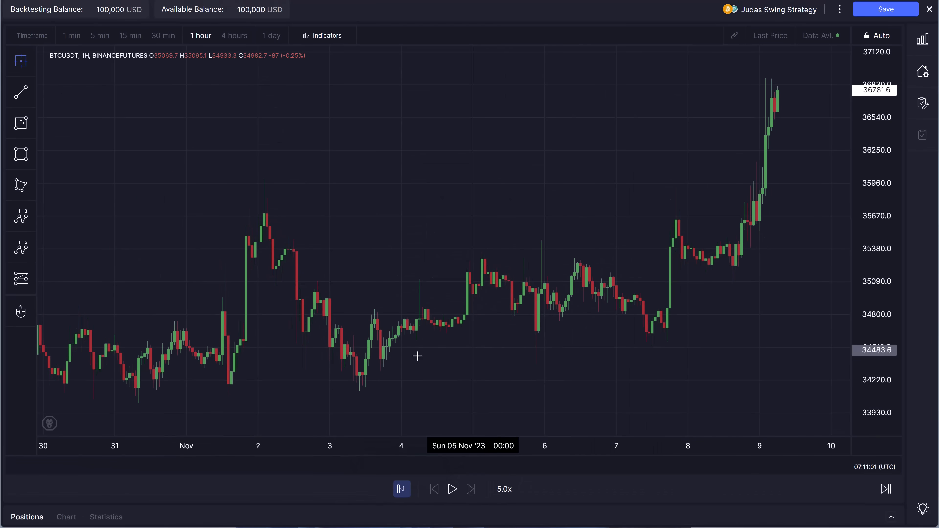
pyautogui.moveTo(269, 318)
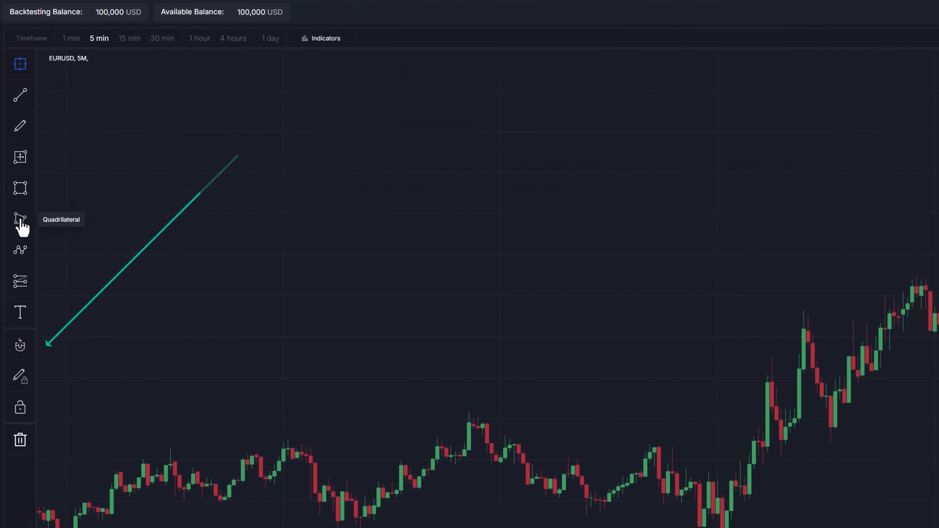
pyautogui.moveTo(20, 311)
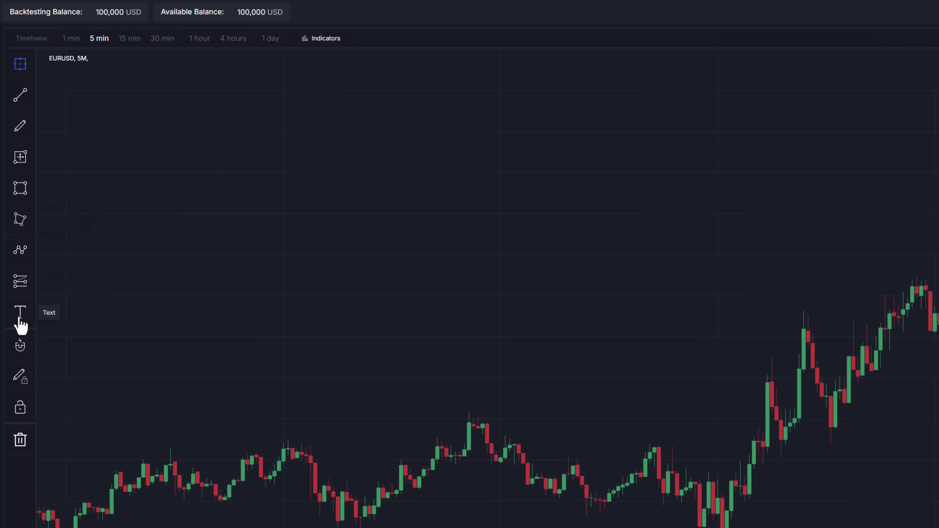
pyautogui.moveTo(19, 413)
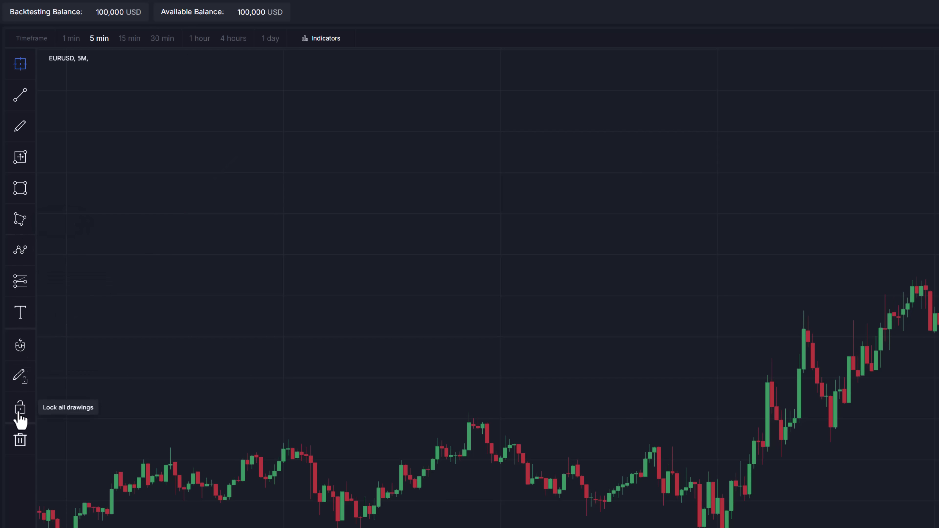
pyautogui.moveTo(19, 440)
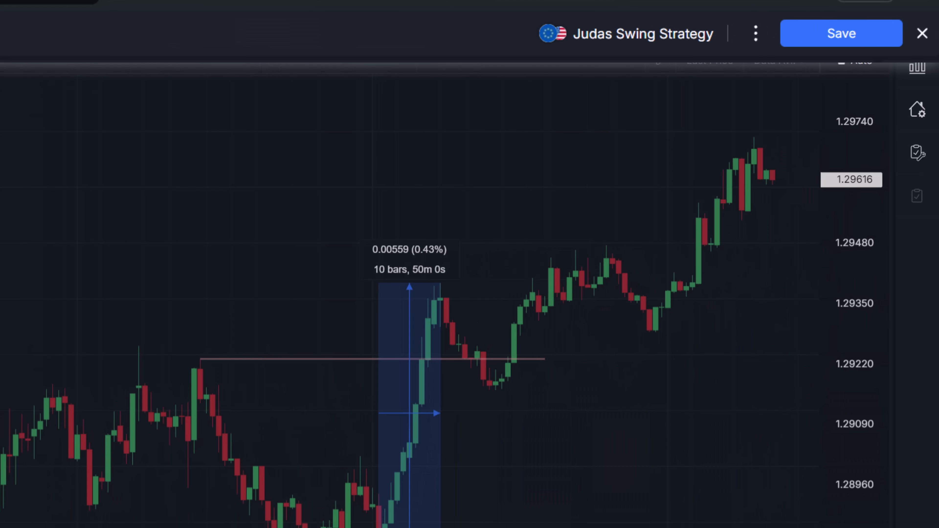
# Review the drawing toolbar and add an indicator to the EURUSD 5-minute chart from the Indicators list.
pyautogui.click(921, 33)
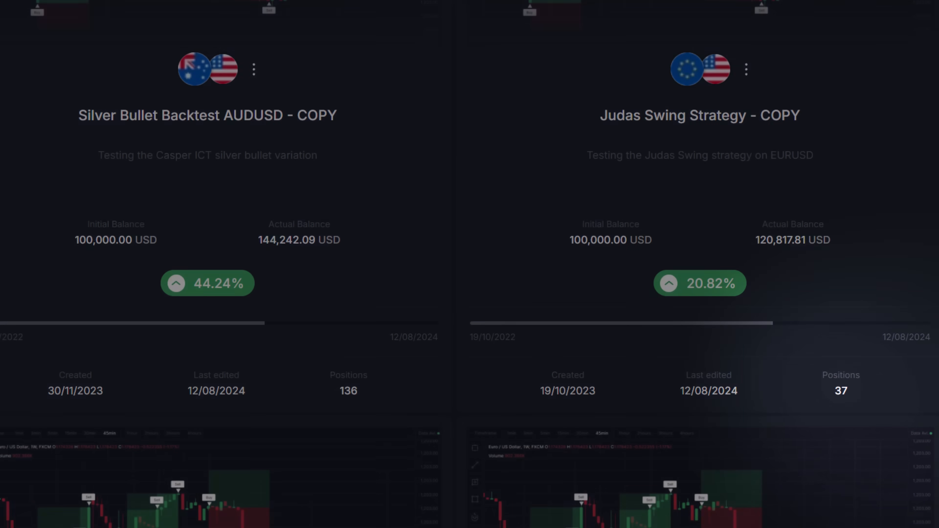
pyautogui.hscroll(3)
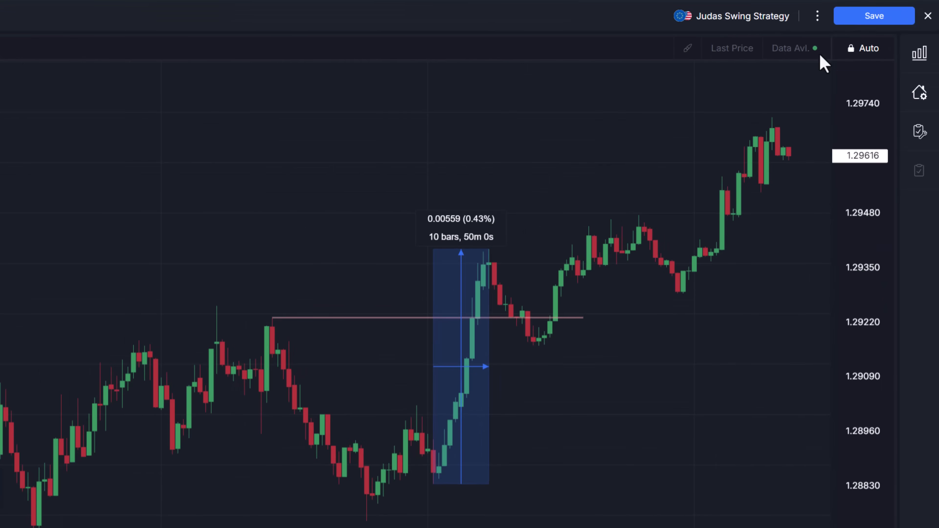
pyautogui.click(873, 16)
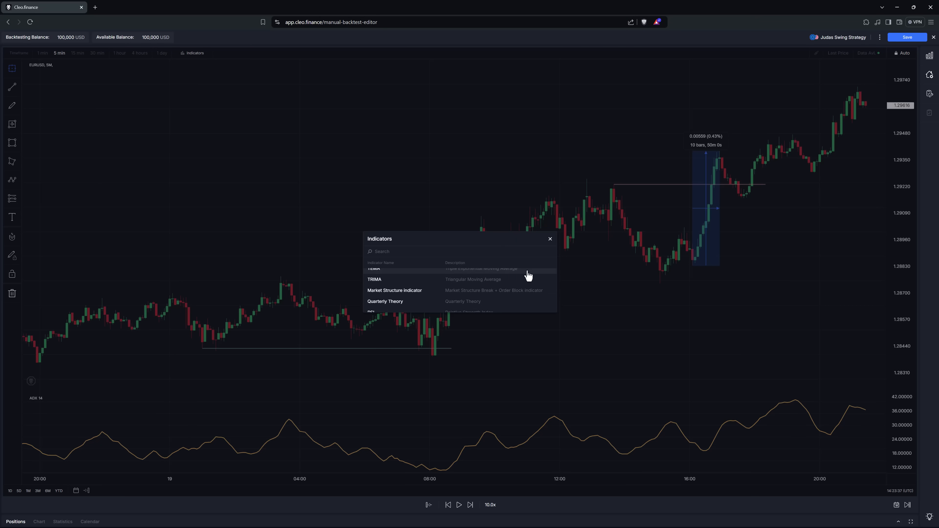
pyautogui.click(549, 239)
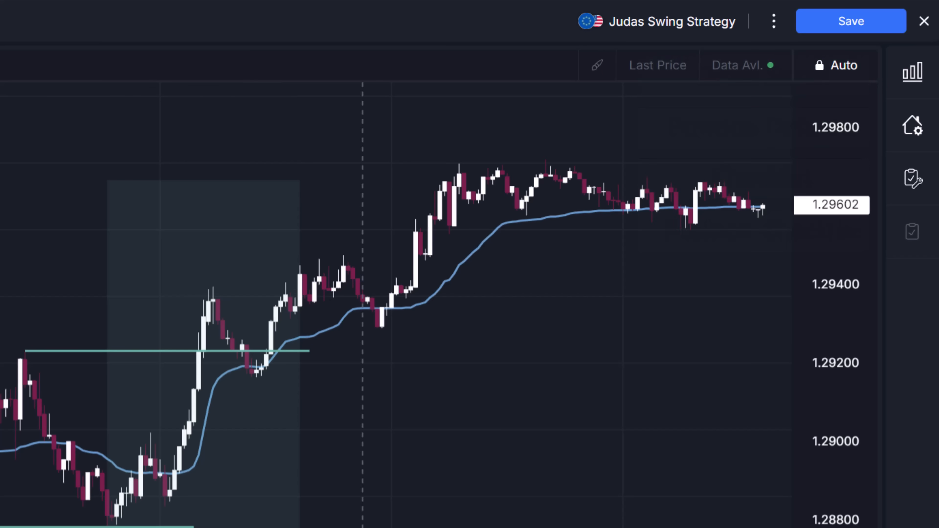
# Place a long order buying 146,000 EUR of EURUSD from the Order Panel.
pyautogui.click(910, 52)
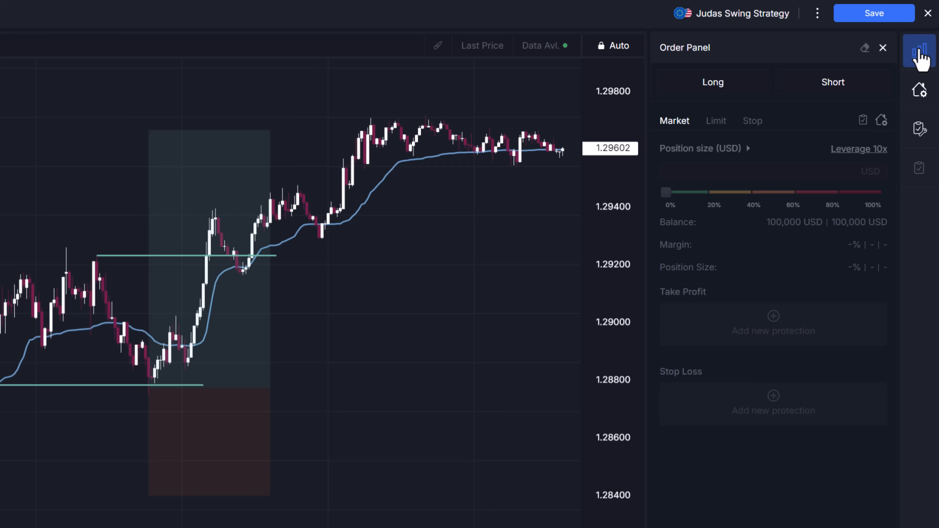
pyautogui.click(712, 82)
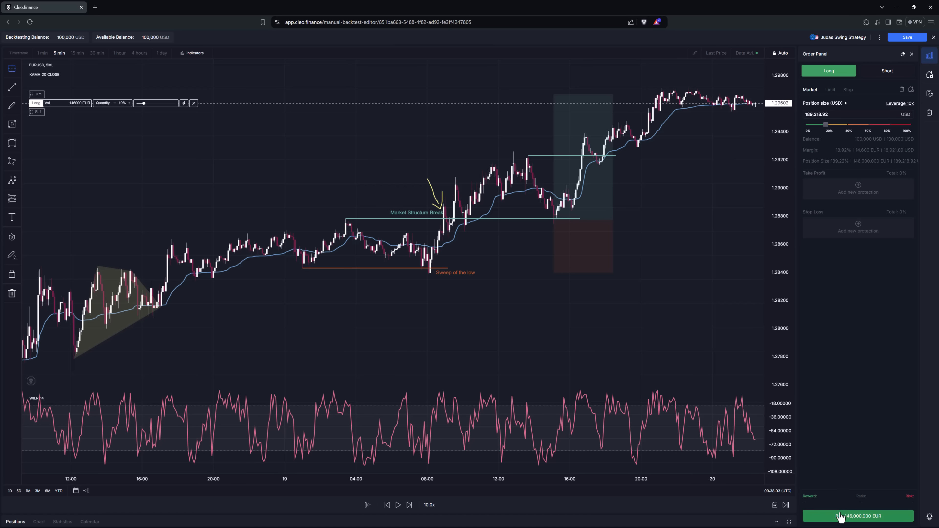
pyautogui.click(857, 515)
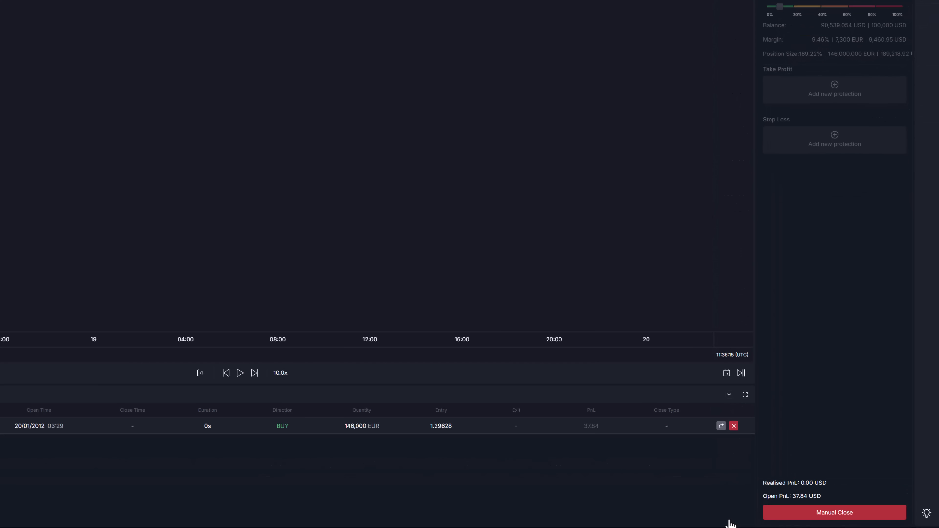
# Advance the replay by one candle and start editing the margin amount.
pyautogui.click(253, 373)
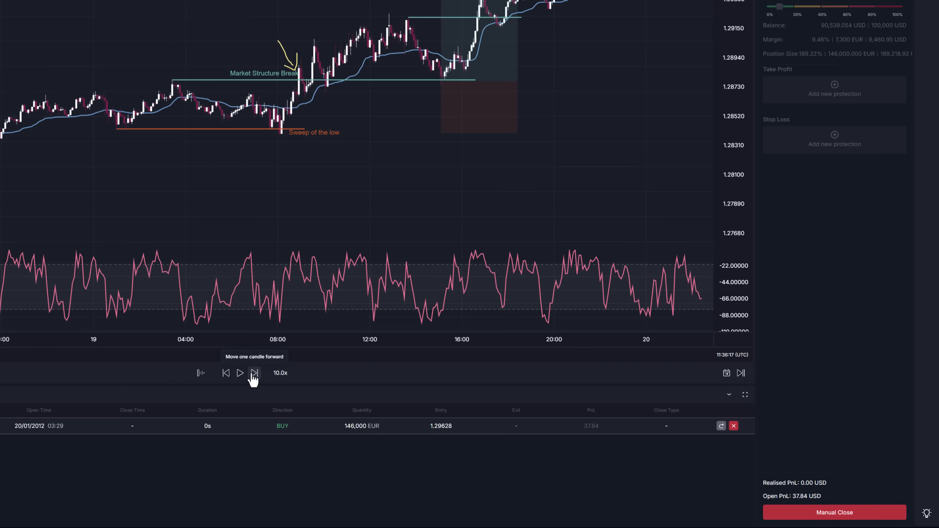
pyautogui.click(254, 372)
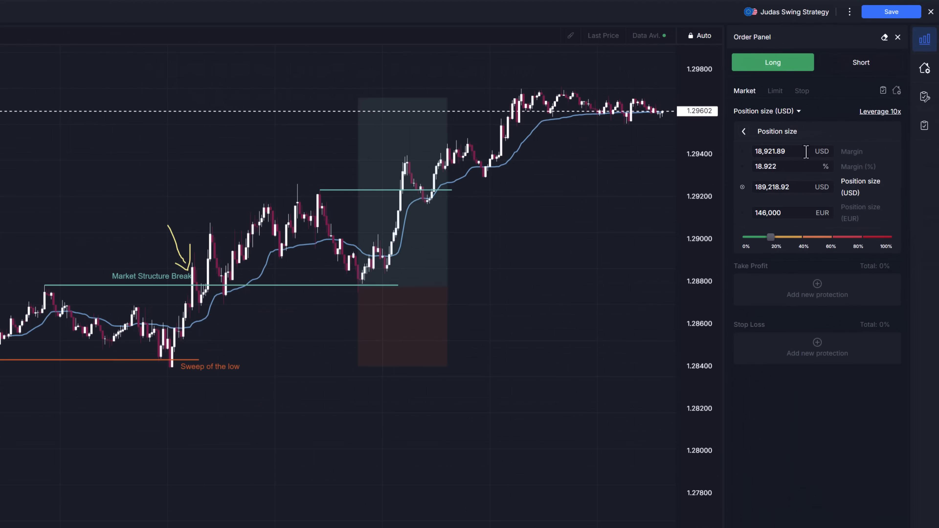
pyautogui.click(880, 111)
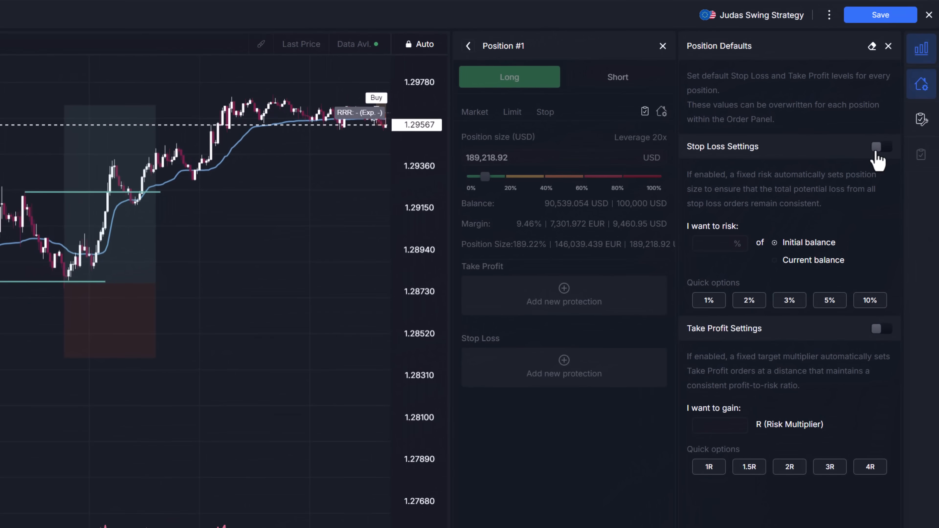
# Enable default stop-loss sizing risking 2% of the initial balance per position.
pyautogui.click(881, 146)
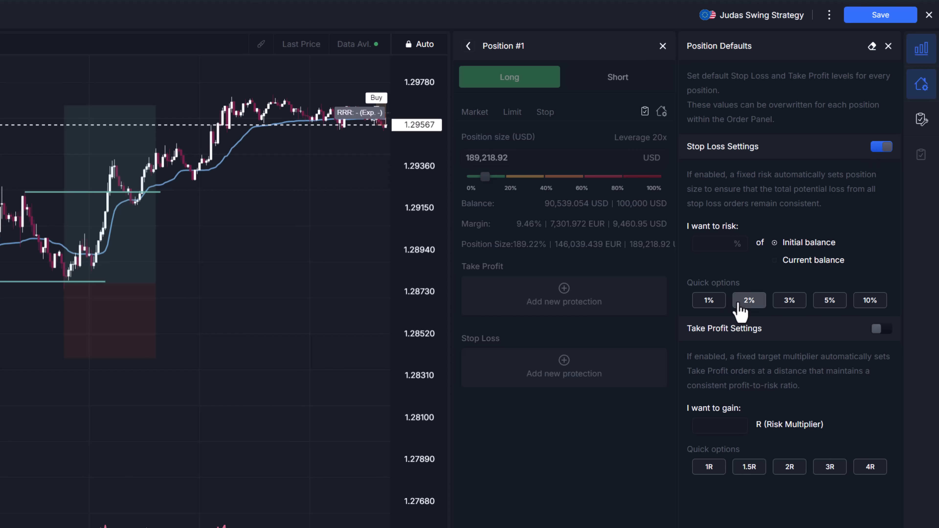
pyautogui.click(748, 300)
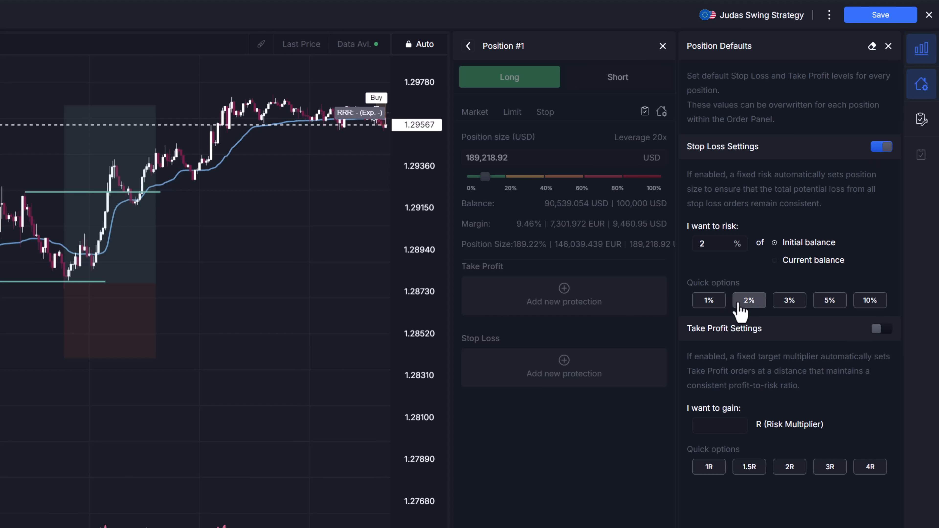
pyautogui.moveTo(787, 283)
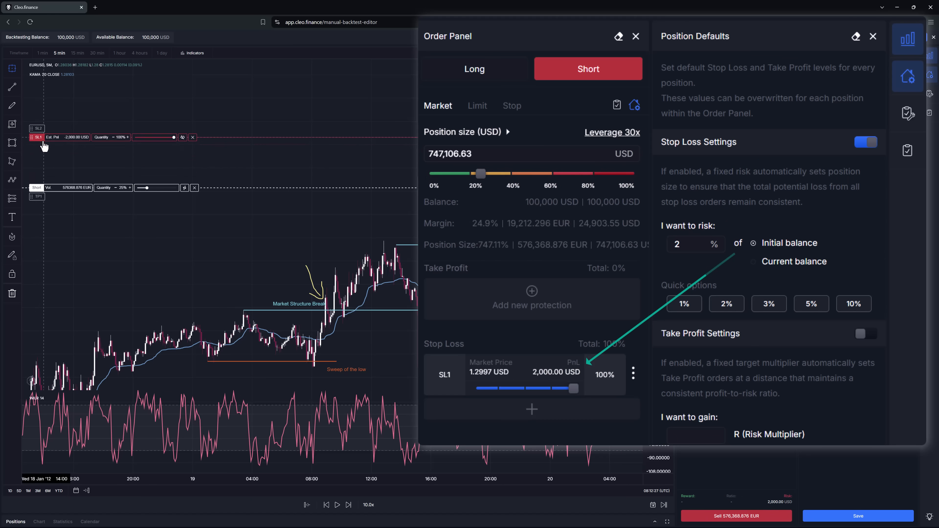
pyautogui.click(773, 260)
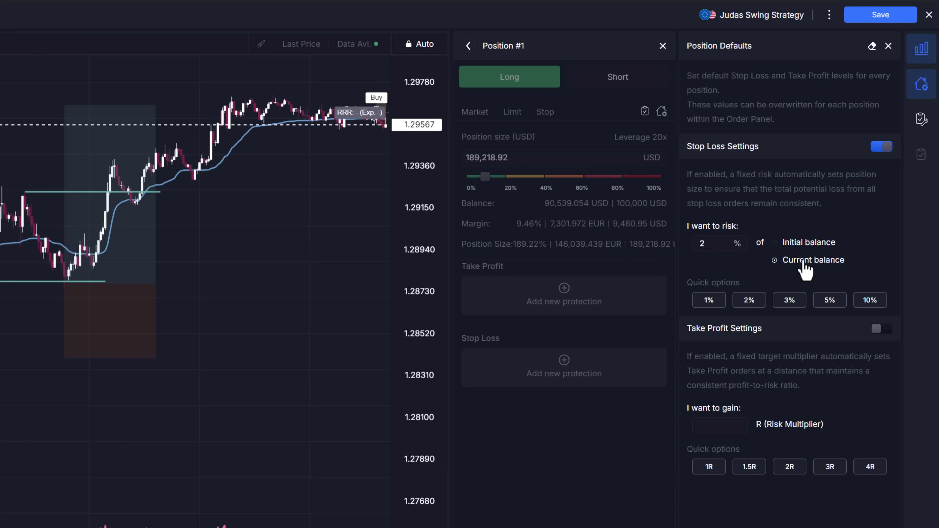
pyautogui.click(774, 210)
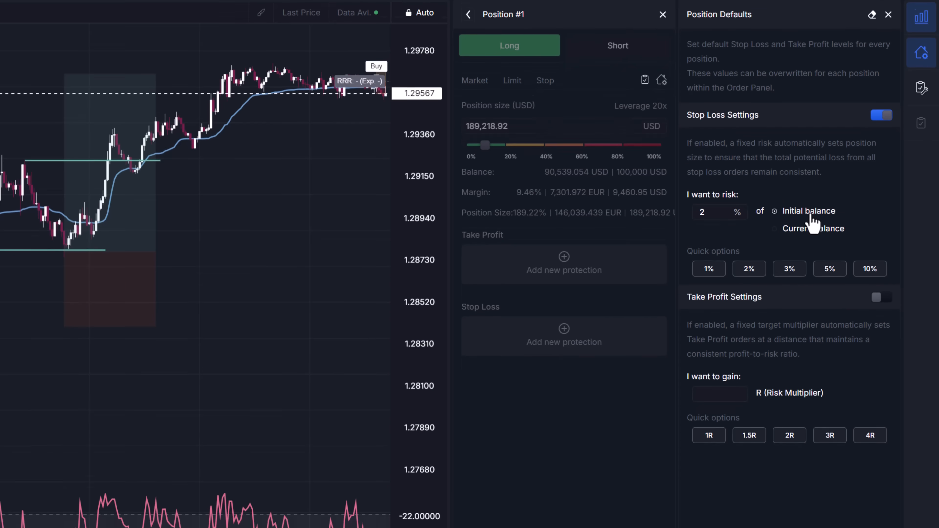
pyautogui.scroll(-3)
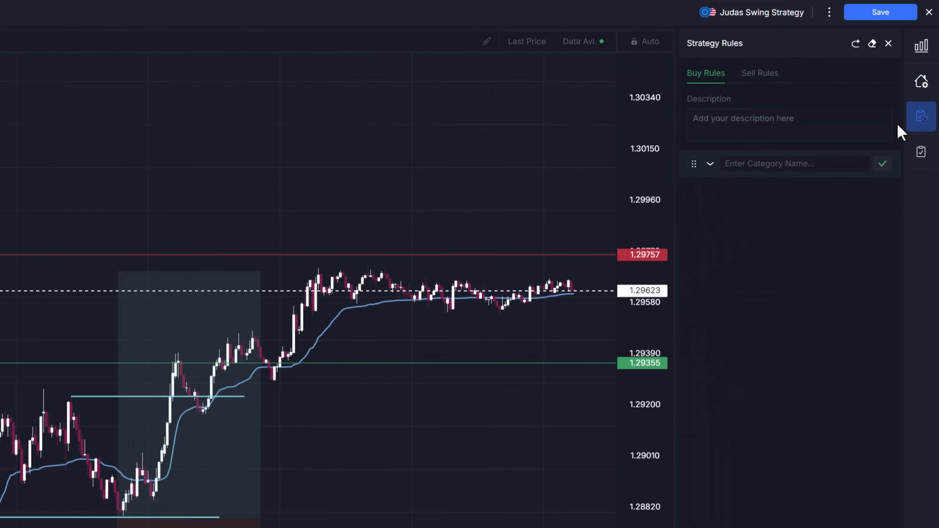
# Add the 'Wait for the low of the day to be swept...' step and require four Basics steps plus the Trade Conditions check count.
pyautogui.write('Wait for the low of the day to be swept, the BoS and the return to the FVG for a 2R trade')
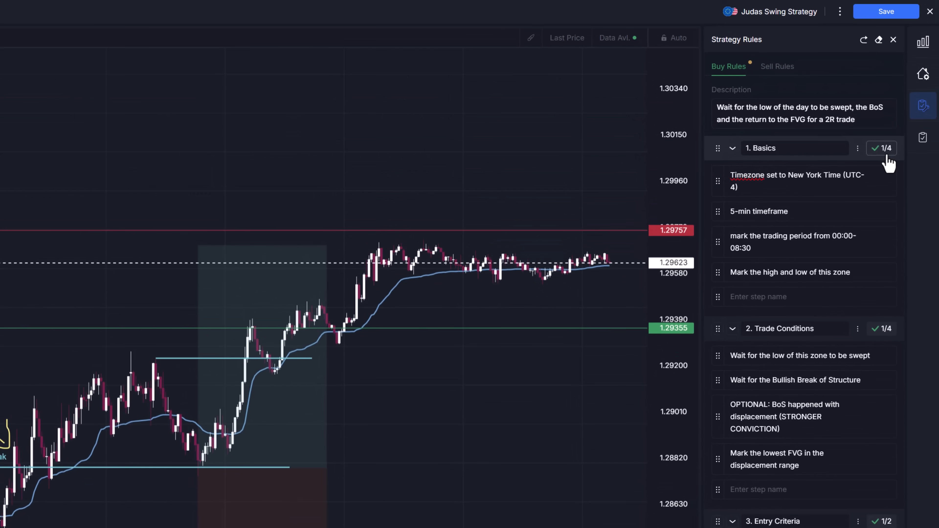
pyautogui.click(880, 147)
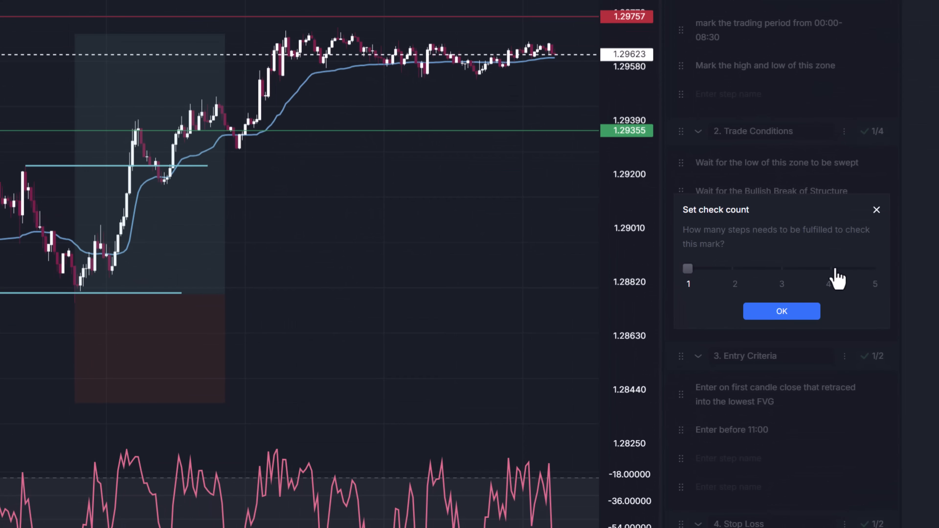
pyautogui.click(781, 311)
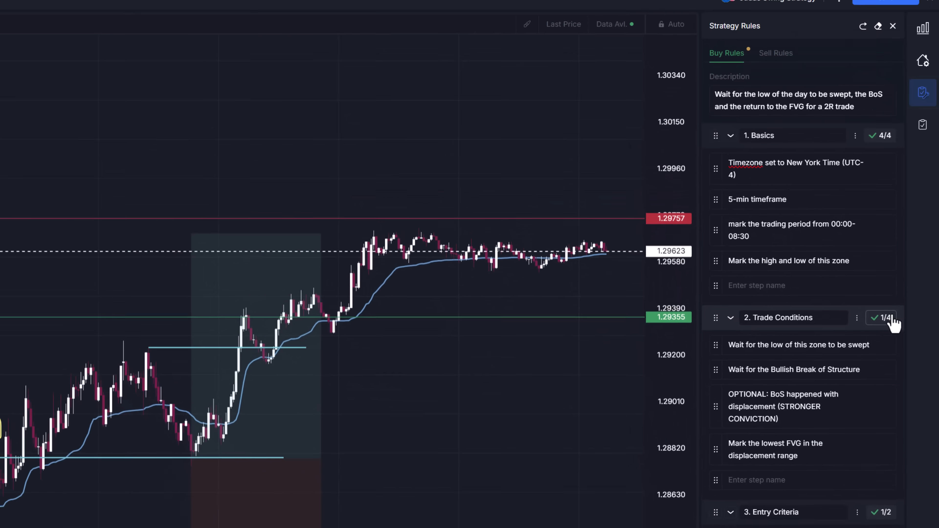
pyautogui.click(882, 318)
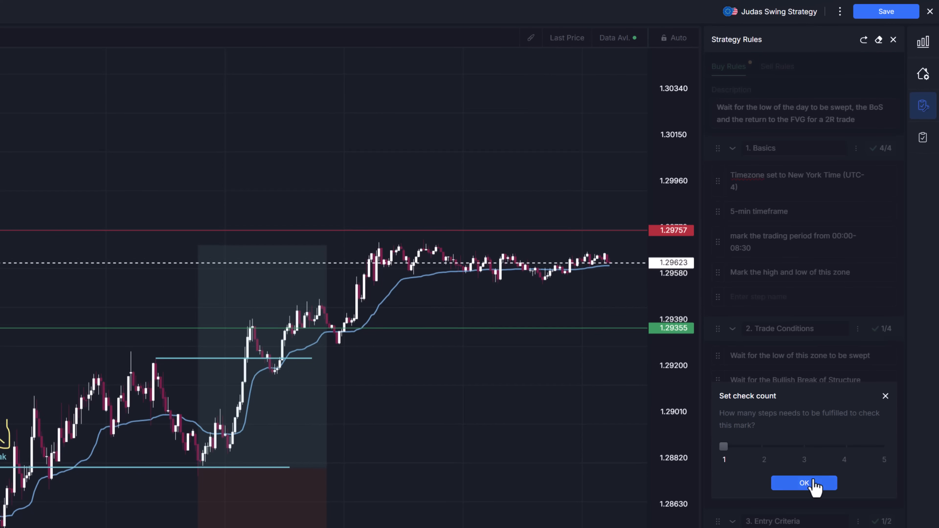
pyautogui.click(803, 483)
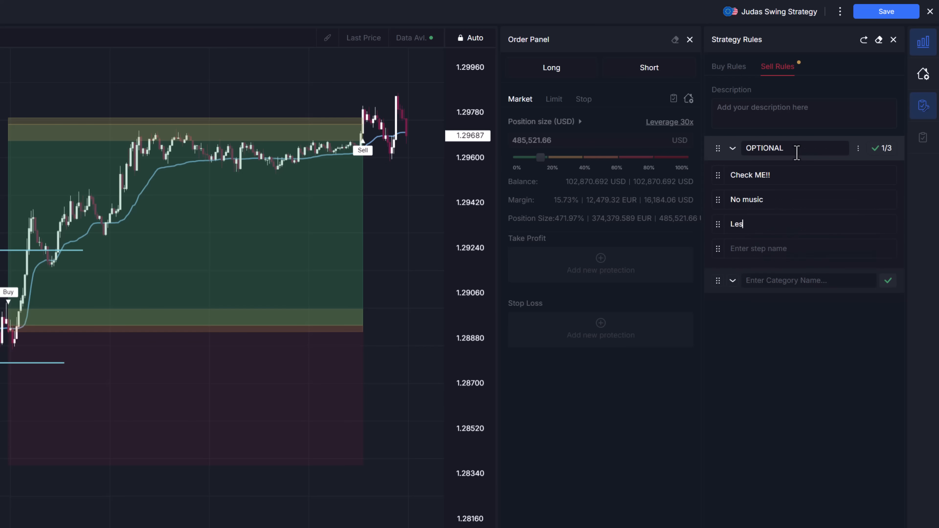
# Add After the close review steps: recognize euphoria/despair, stick to the strategy, committed no trading sins, comfortable drawdown.
pyautogui.write('s than 3 t')
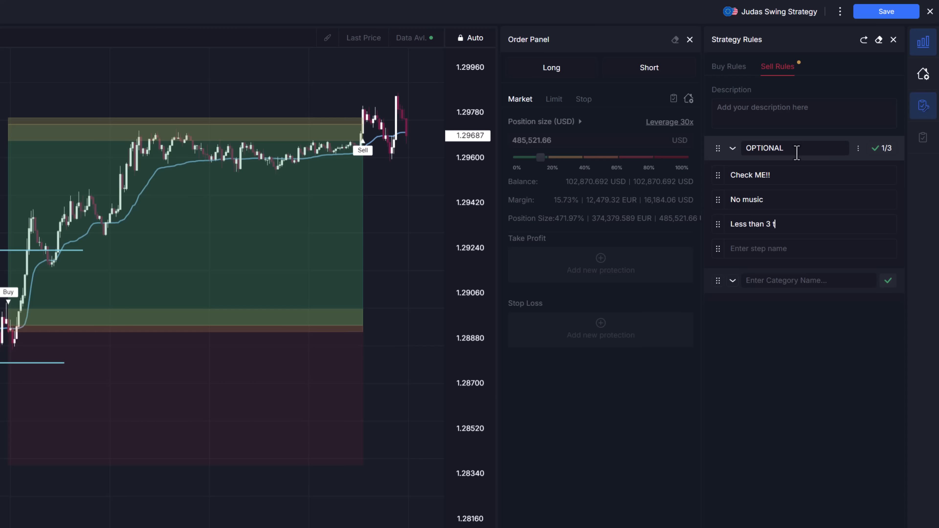
pyautogui.write('Recogni')
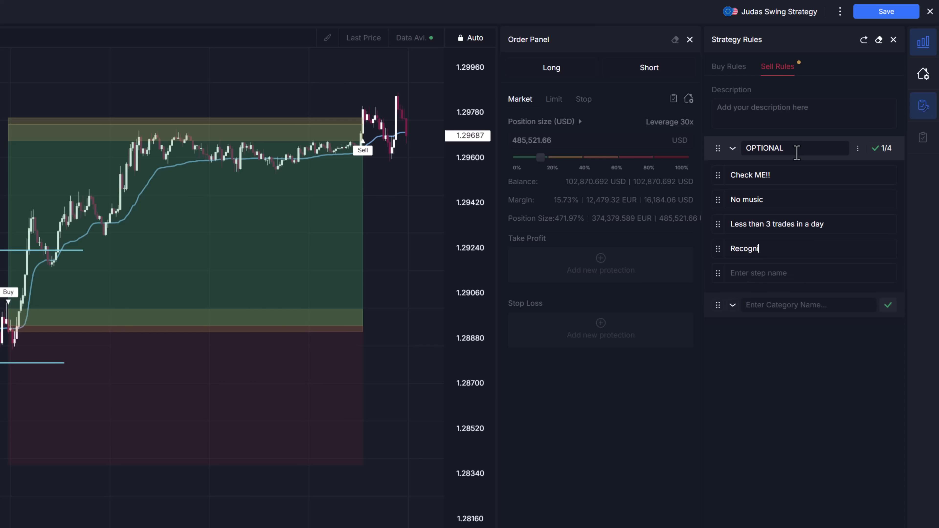
pyautogui.write('ze euphoria / despair')
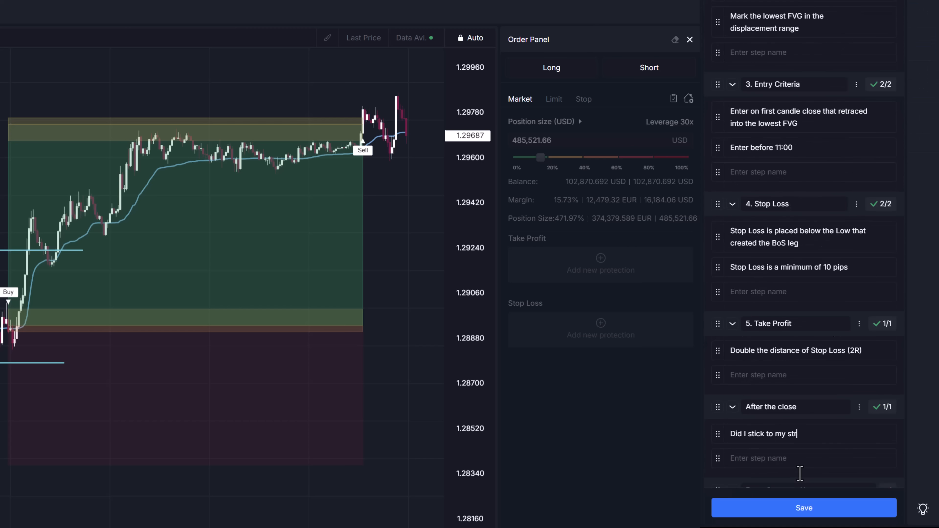
pyautogui.write('ategy and let the TP/SL playou')
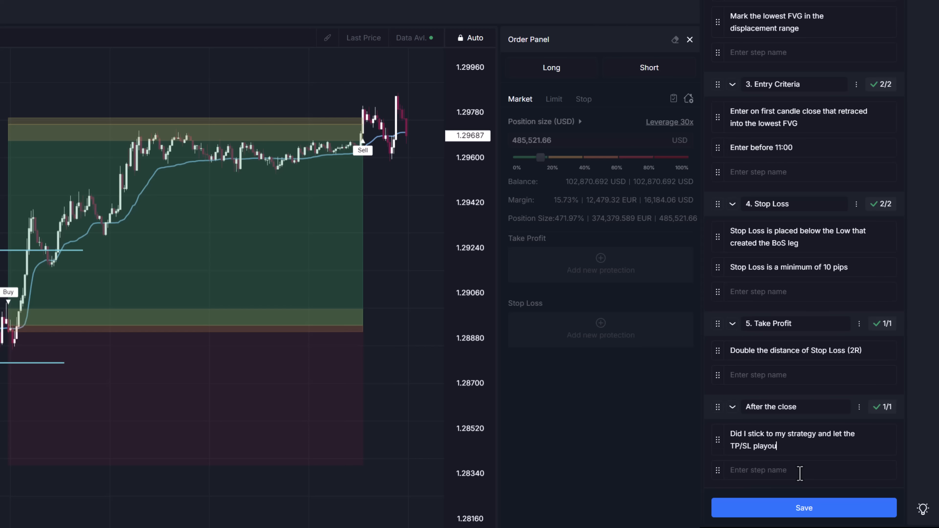
pyautogui.write('I committed no trading sins')
pyautogui.write('No uncomf')
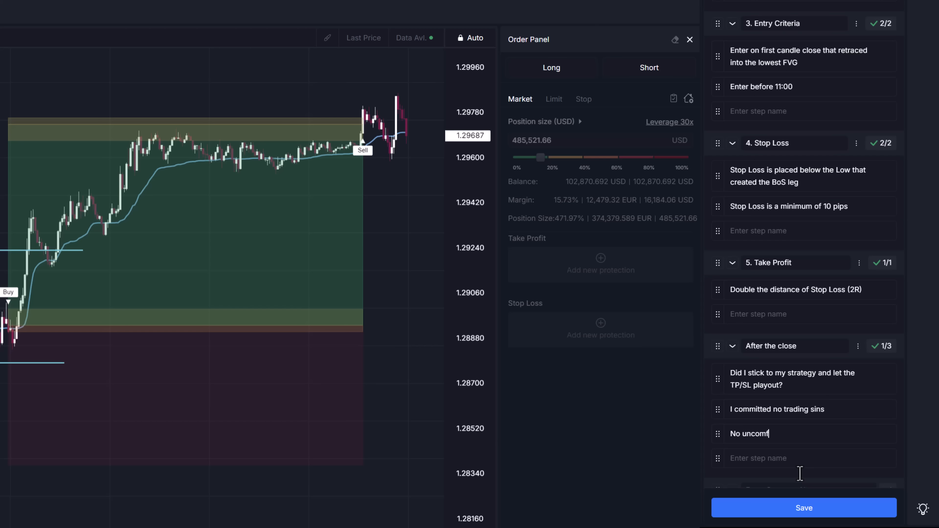
pyautogui.write('ortable drawdown on the positi')
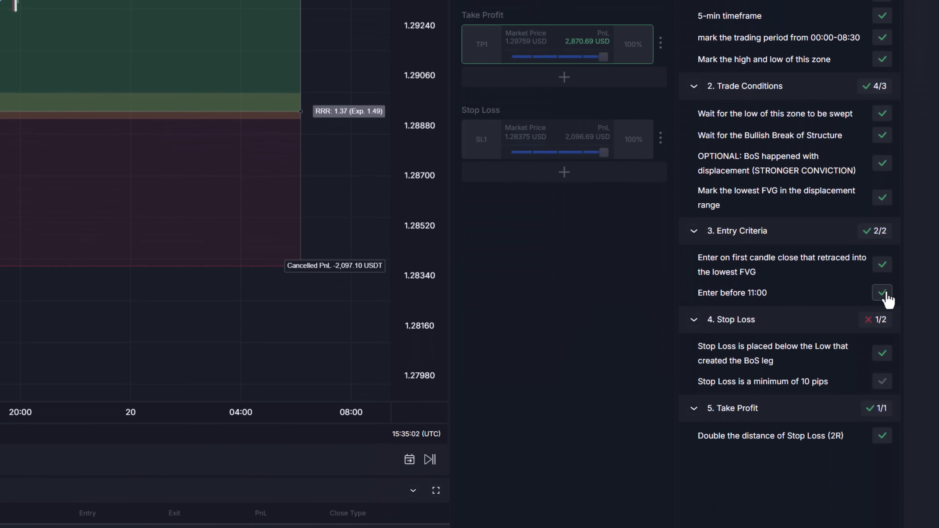
# Mark Enter before 11:00 failed, tick the 10-pip stop loss step and save the trade's checklist.
pyautogui.click(881, 292)
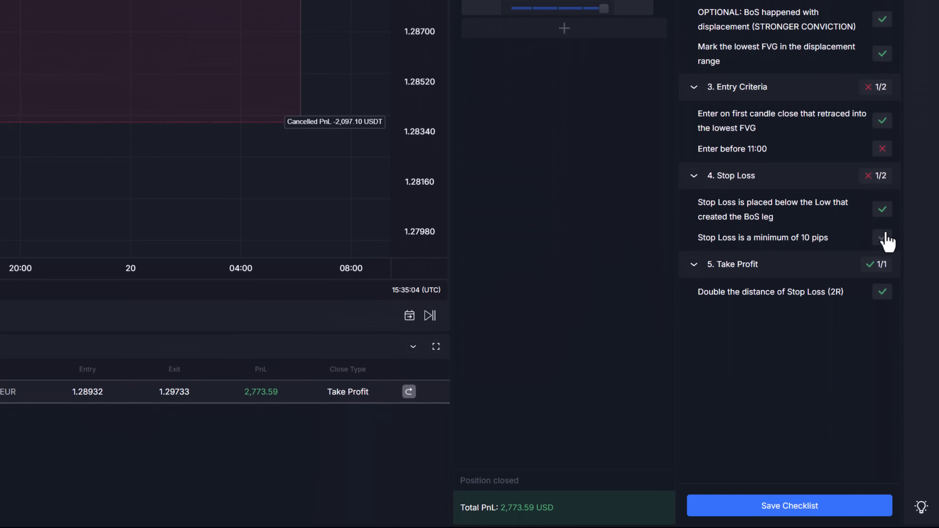
pyautogui.click(881, 237)
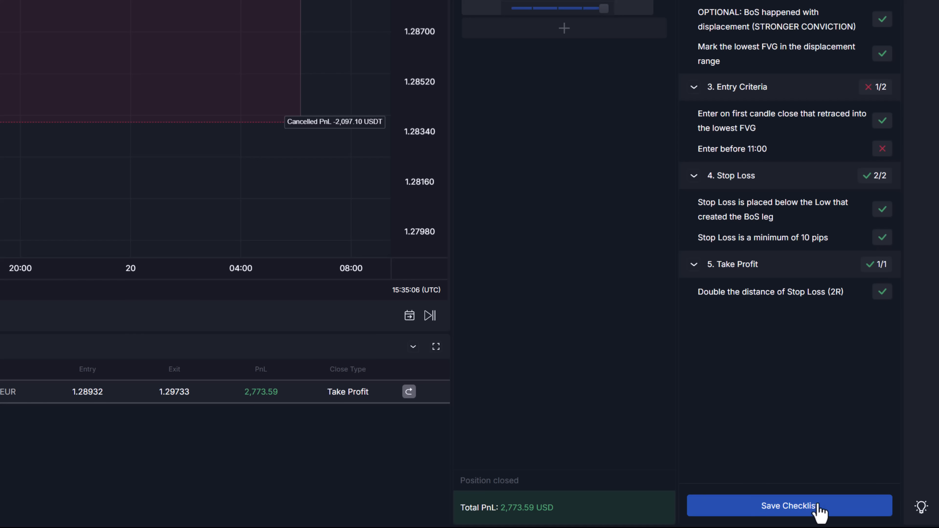
pyautogui.click(788, 506)
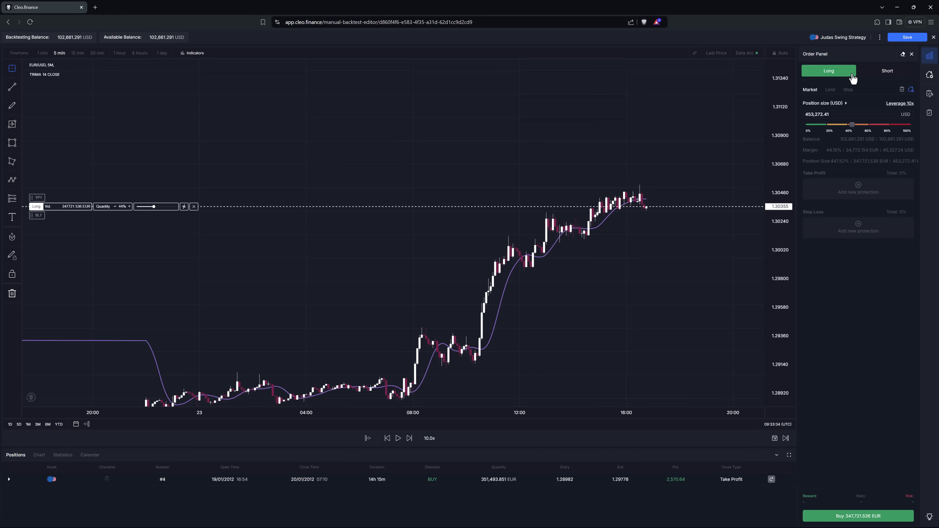
# Prepare a long EUR/USD order with take profit and stop loss, lowering TP1 on the chart.
pyautogui.click(899, 103)
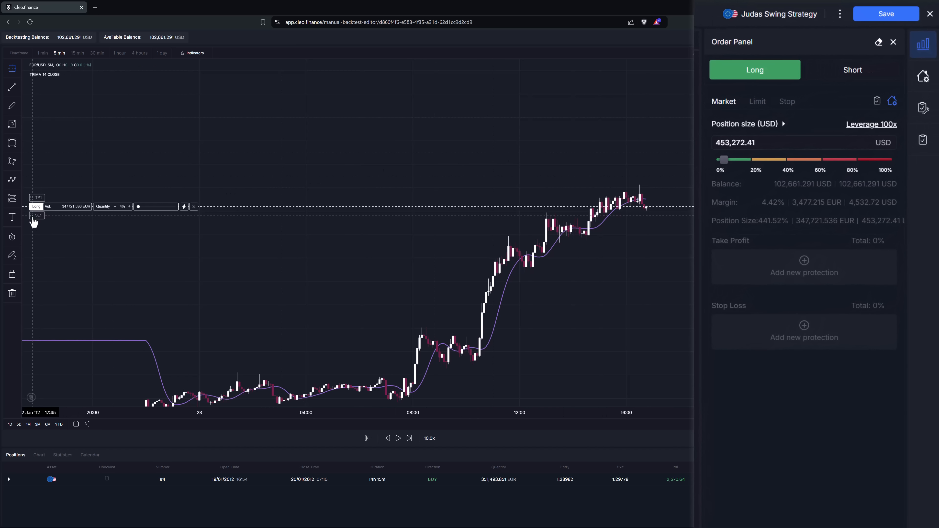
pyautogui.click(891, 101)
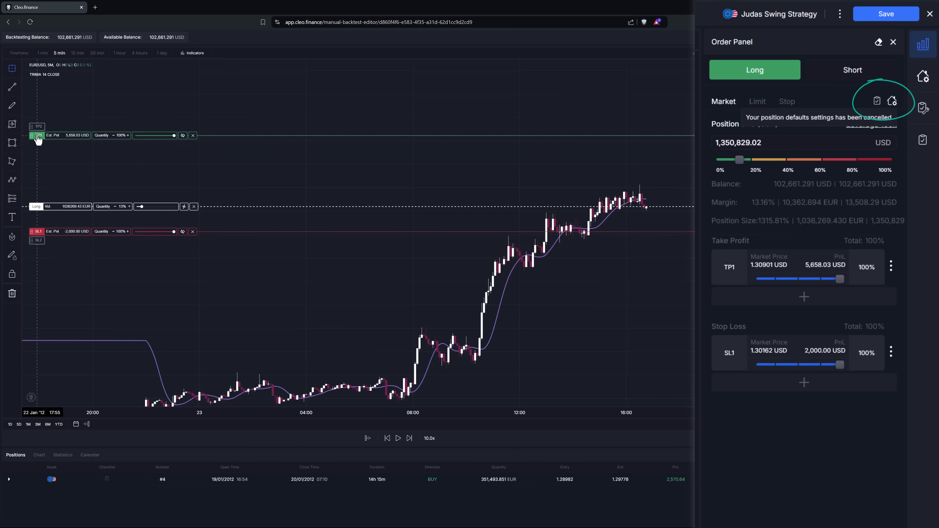
pyautogui.moveTo(35, 135); pyautogui.dragTo(36, 144)
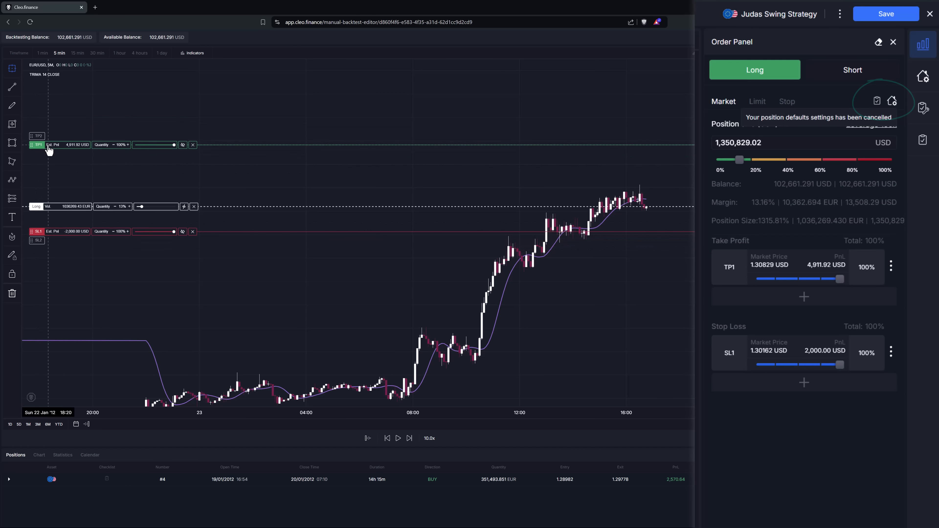
pyautogui.click(875, 100)
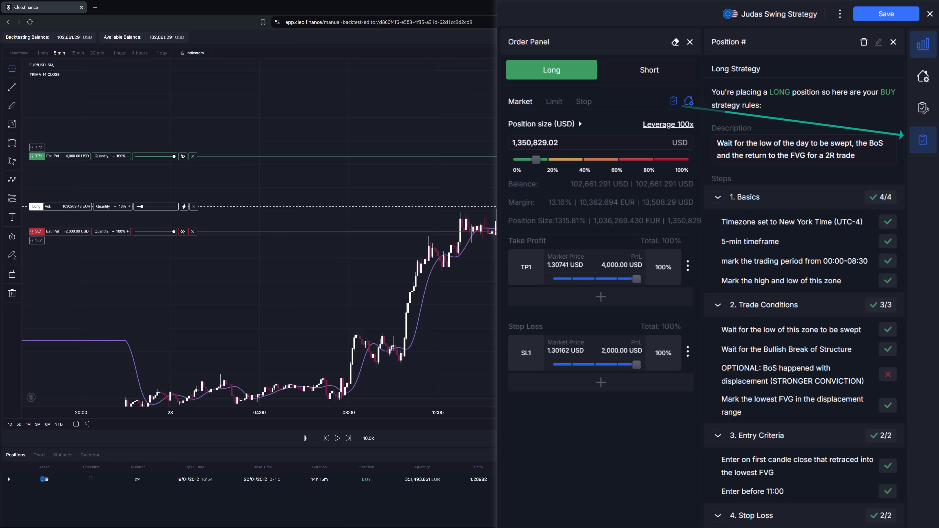
# Toggle the order between Short and Long to compare the strategy checklist rules, ending on Long.
pyautogui.click(648, 69)
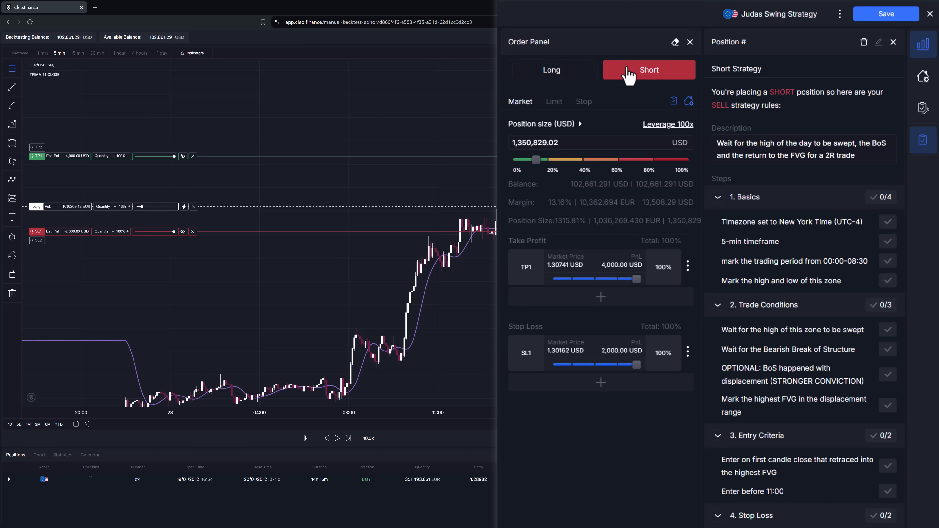
pyautogui.click(550, 70)
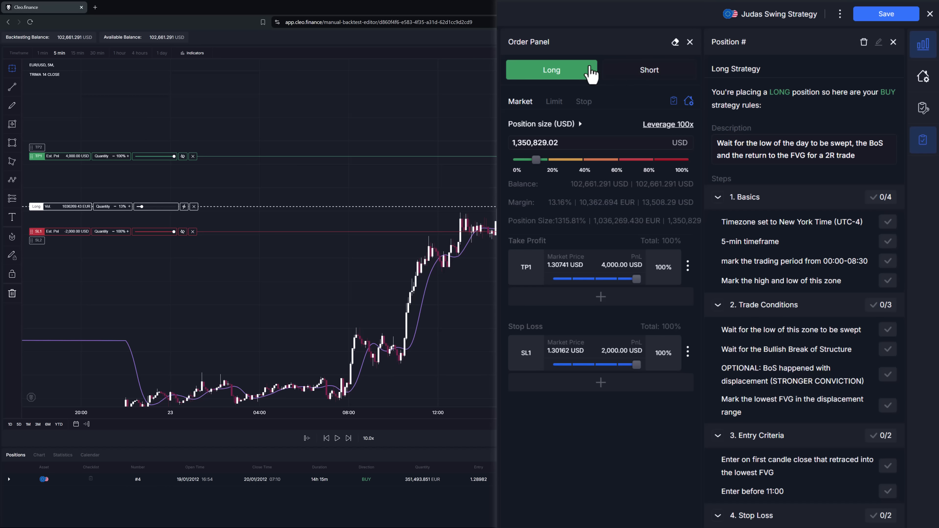
pyautogui.click(648, 70)
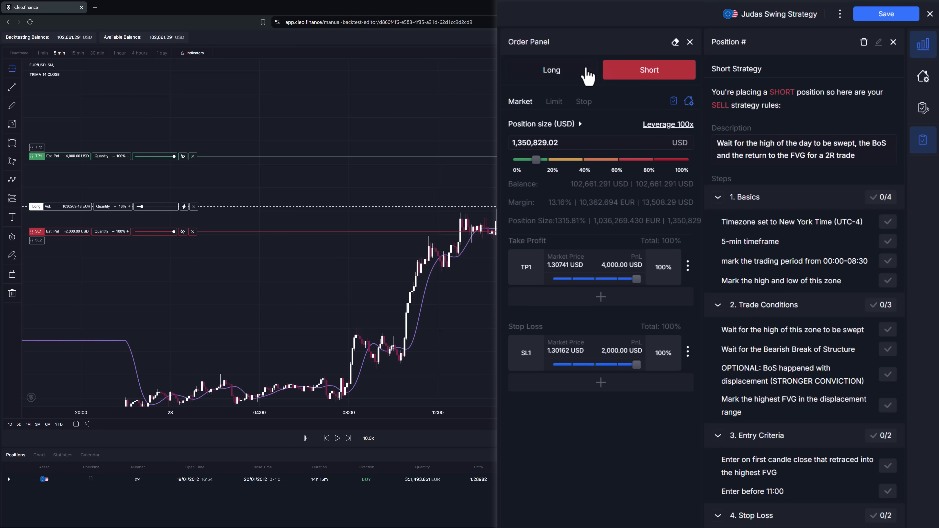
pyautogui.click(551, 70)
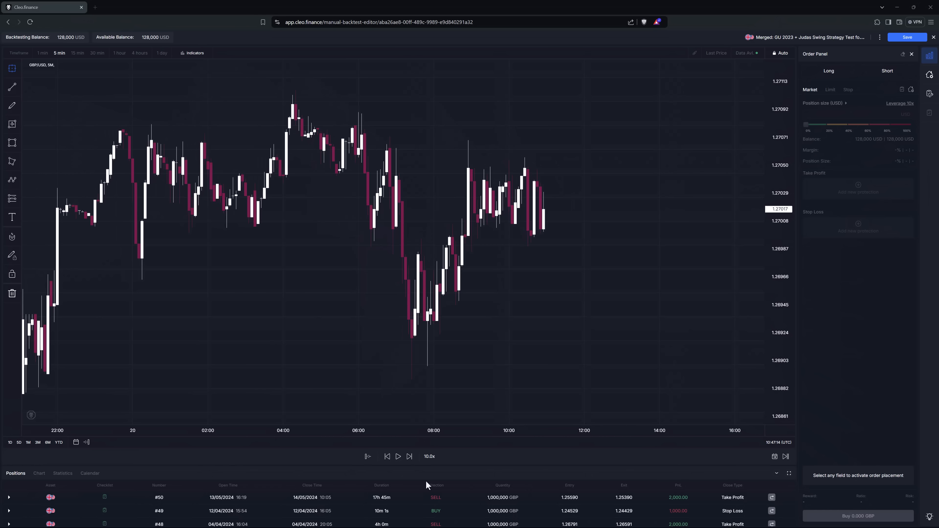
# Try the 5x replay speed, return to 10x and advance the GBP/USD replay one candle.
pyautogui.click(429, 456)
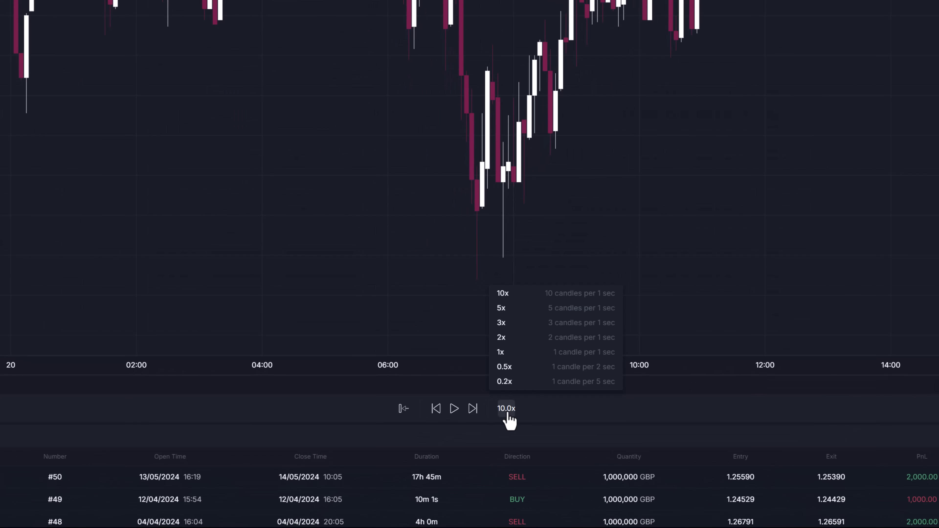
pyautogui.click(501, 308)
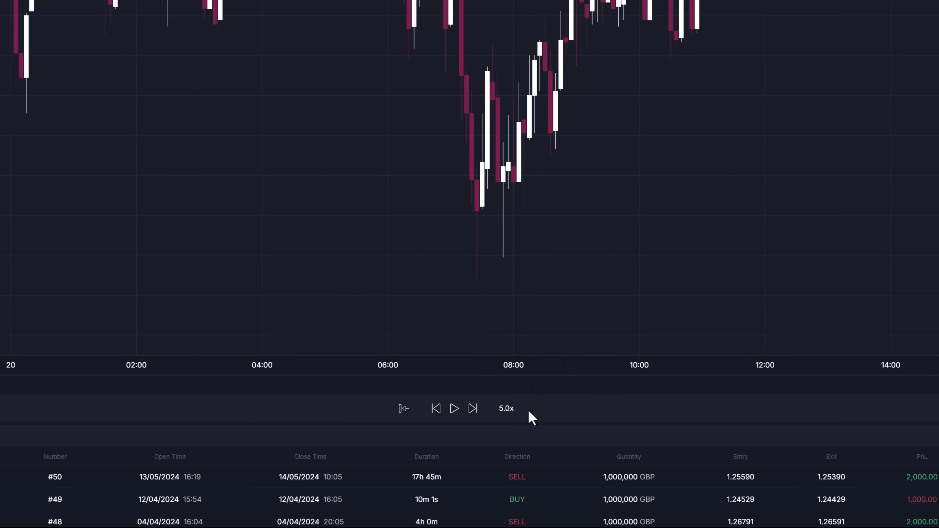
pyautogui.click(453, 408)
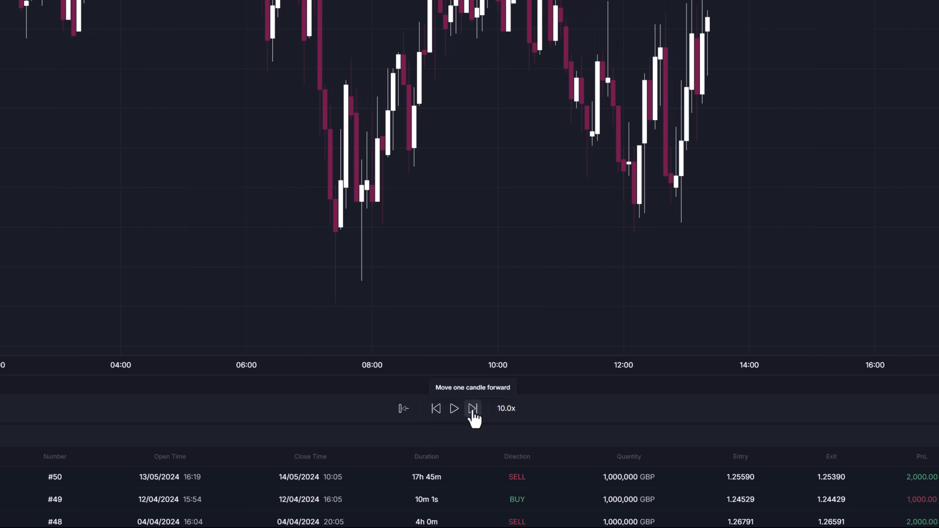
pyautogui.click(472, 408)
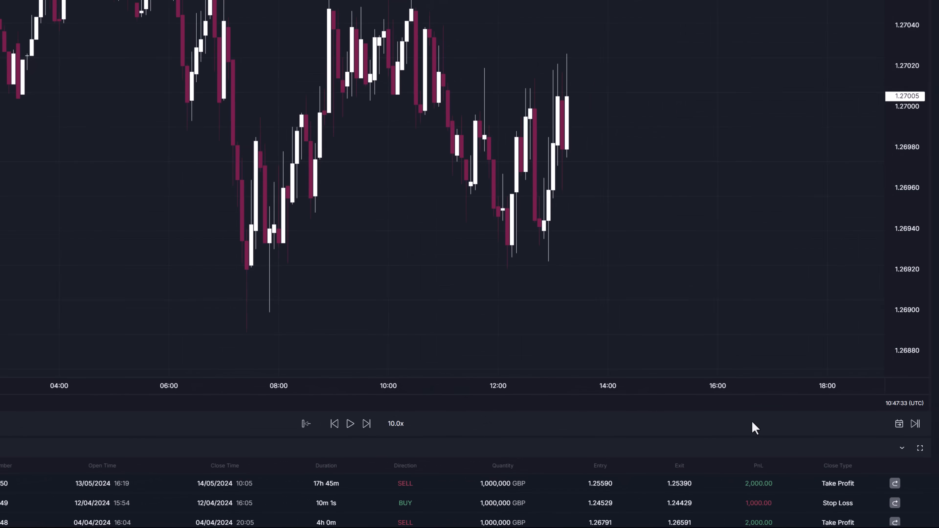
pyautogui.click(898, 424)
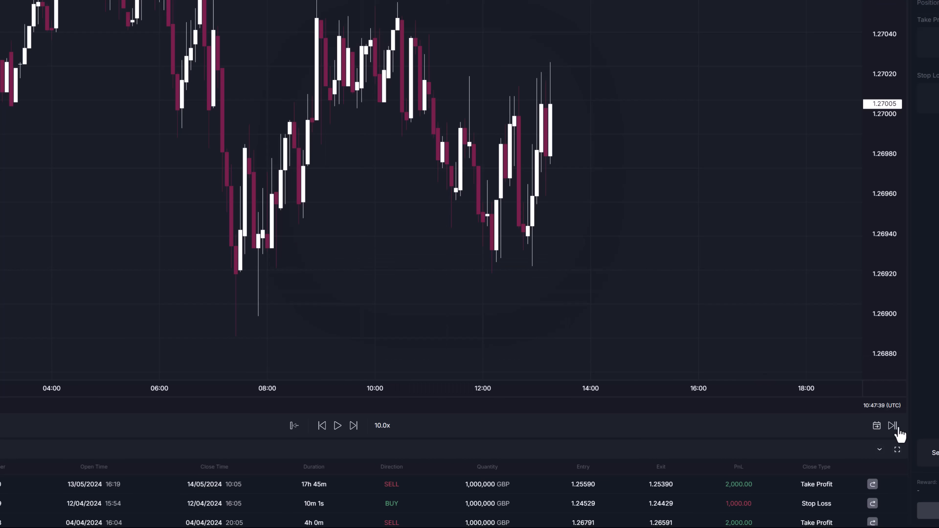
pyautogui.moveTo(359, 218)
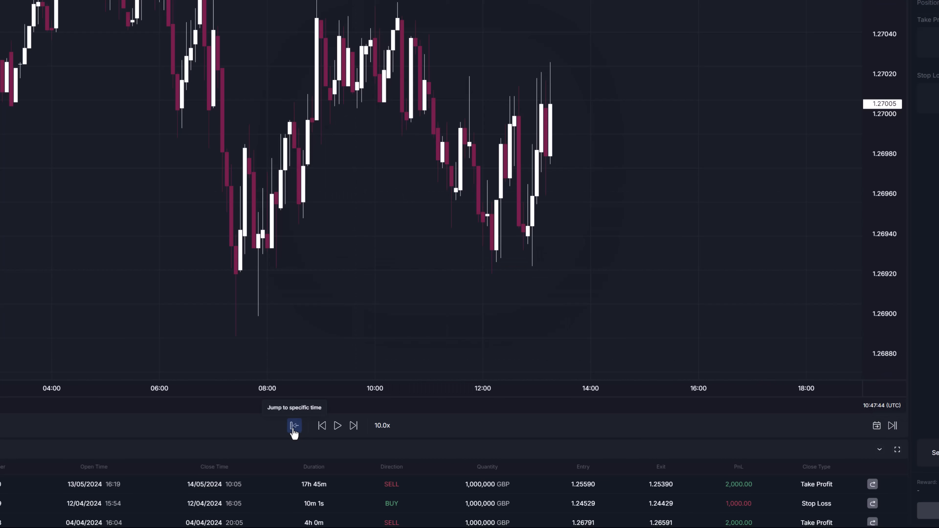
pyautogui.moveTo(448, 290)
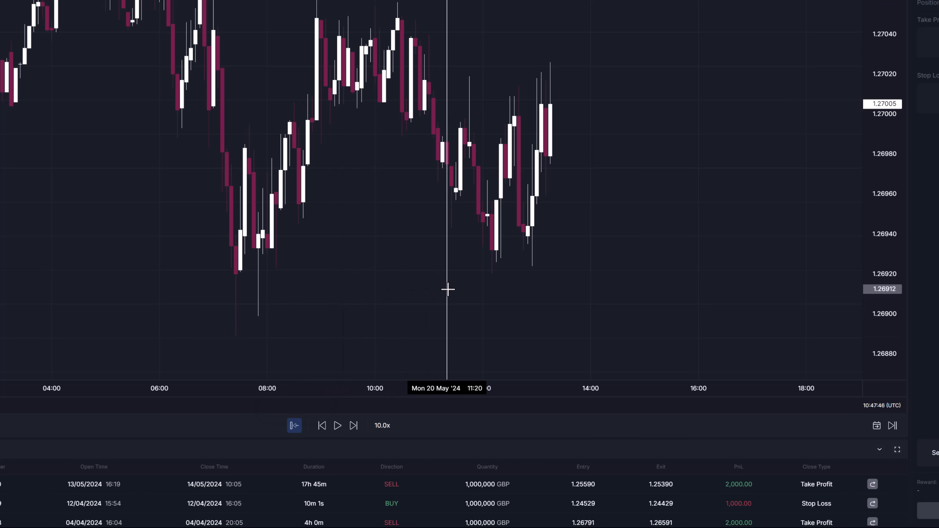
pyautogui.moveTo(397, 291)
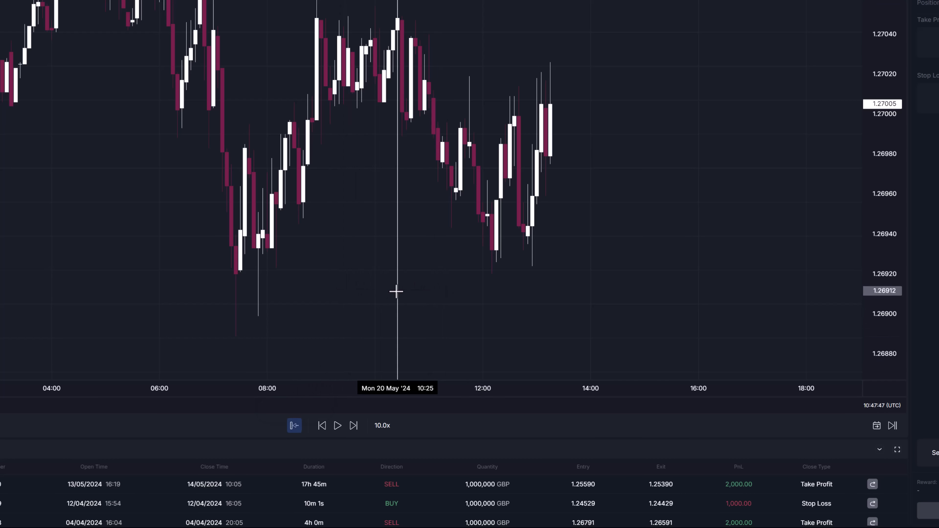
# Rewind the replay to 20 May 2024 at 10:25 and play it forward a few candles.
pyautogui.click(337, 426)
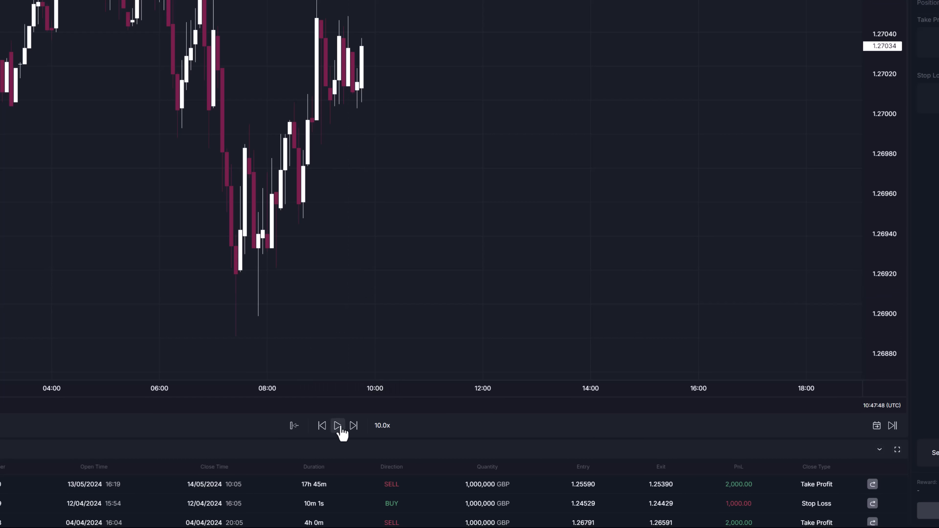
pyautogui.click(337, 425)
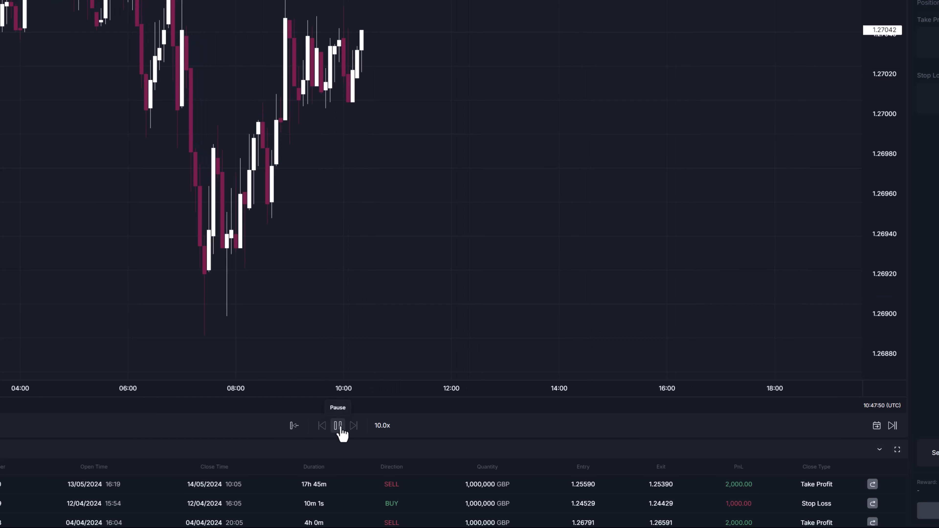
pyautogui.click(337, 425)
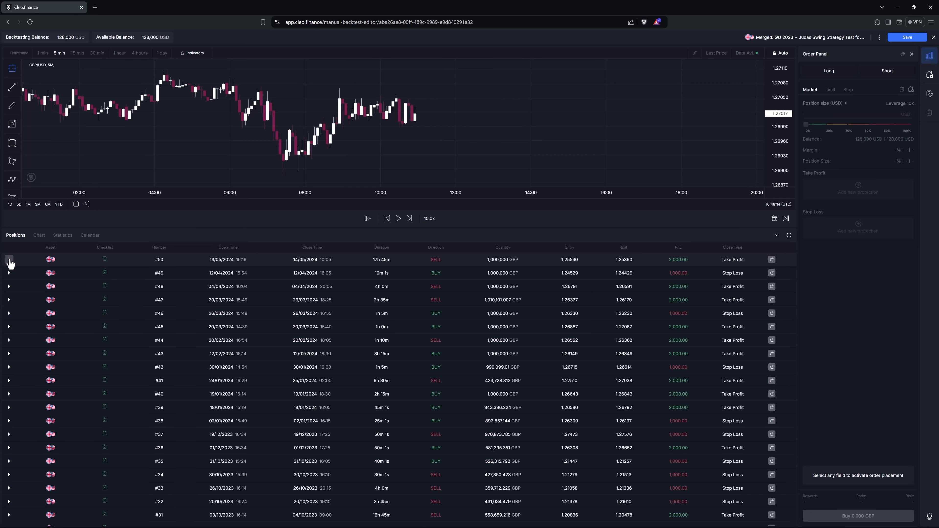
pyautogui.click(8, 259)
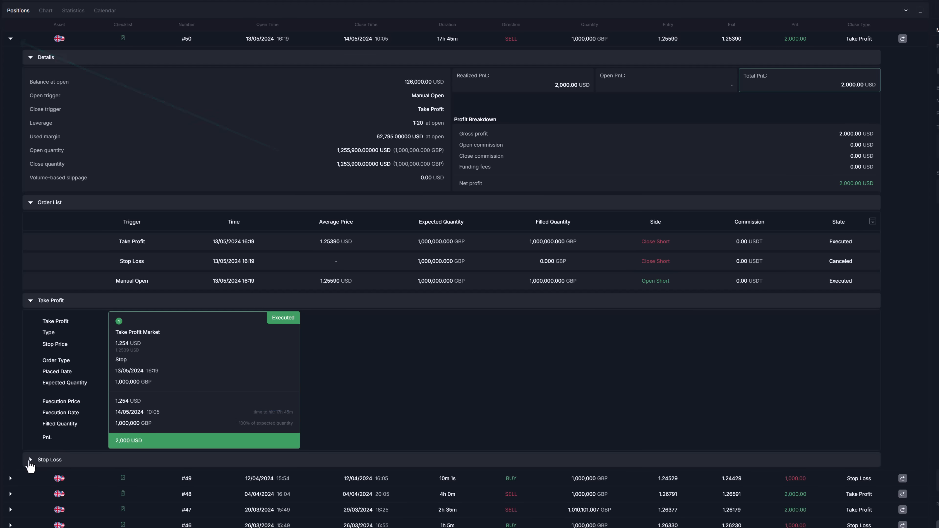
pyautogui.click(49, 459)
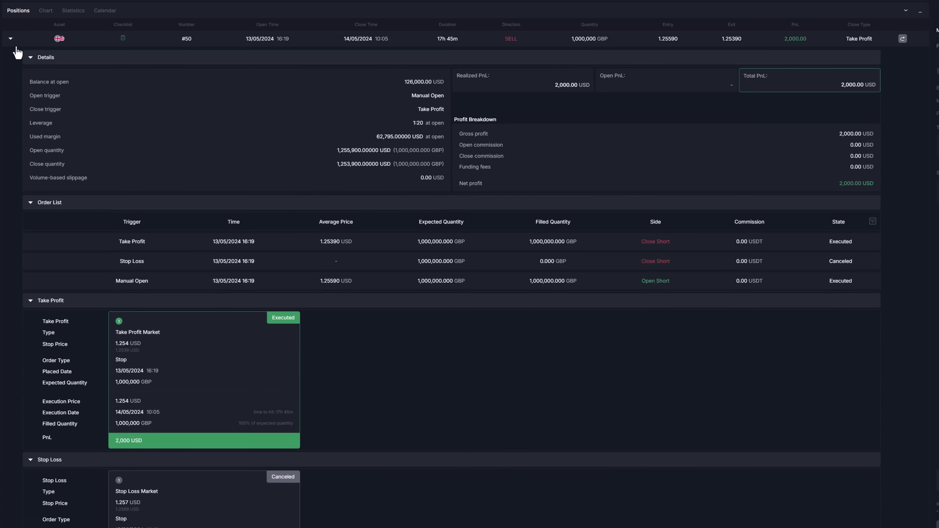
pyautogui.click(11, 38)
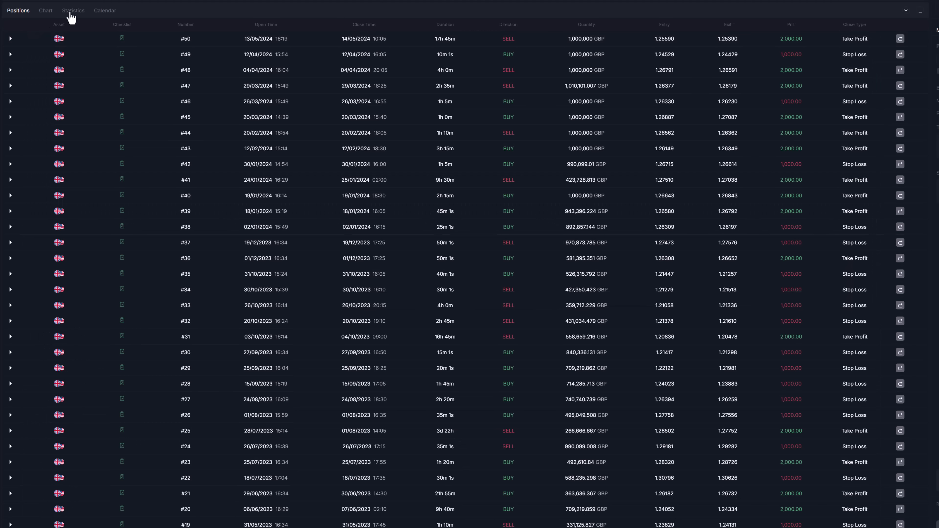
# Review the backtest statistics, filtering the weekday breakdown to short trades only.
pyautogui.click(72, 10)
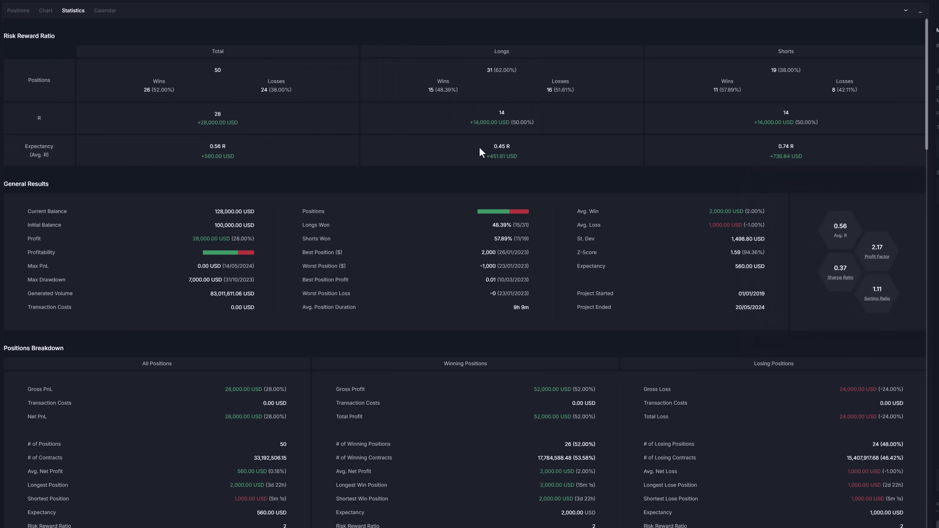
pyautogui.scroll(-3)
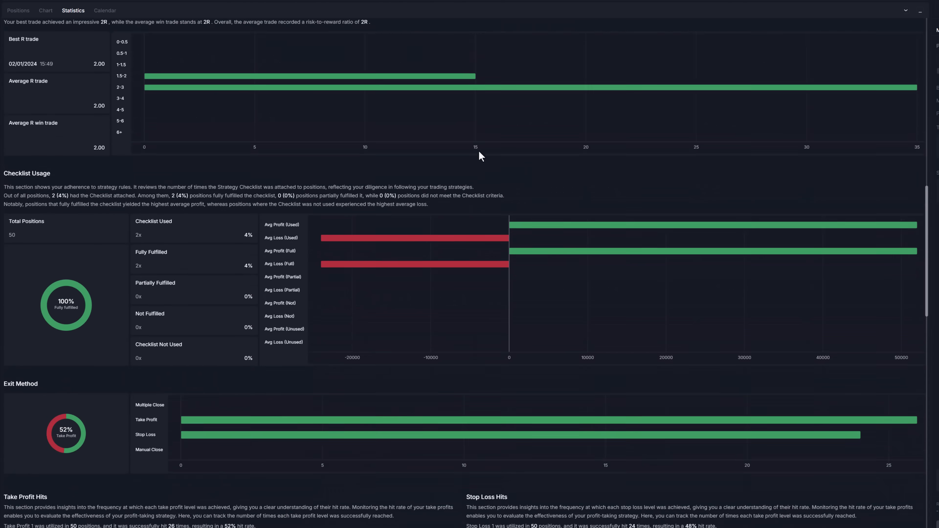
pyautogui.scroll(-3)
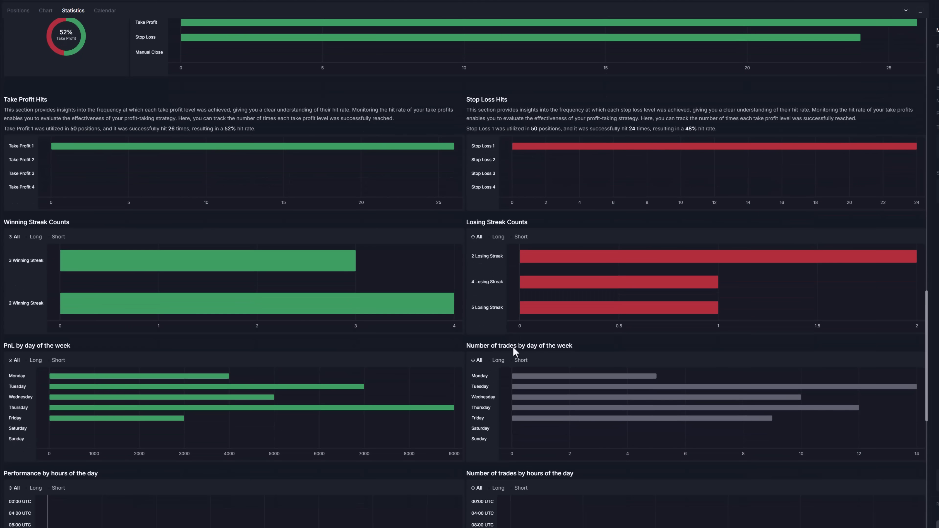
pyautogui.click(520, 360)
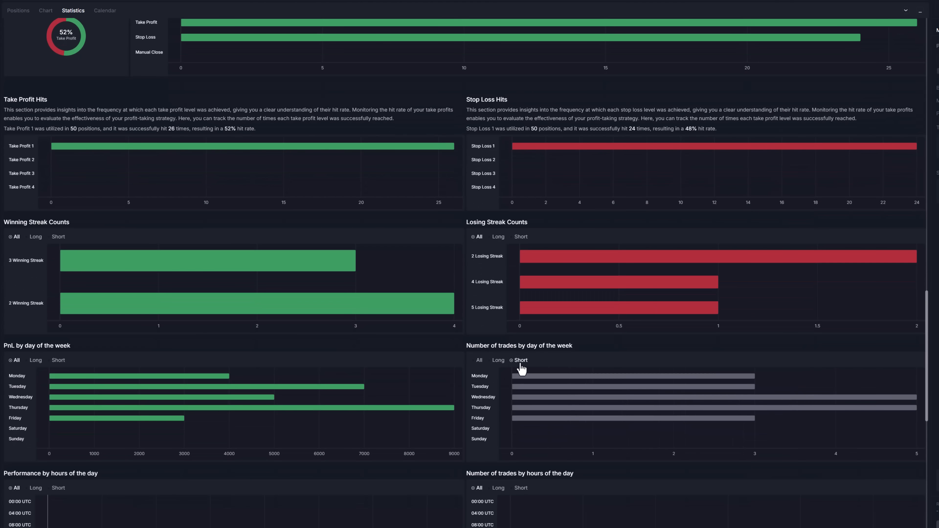
pyautogui.scroll(-3)
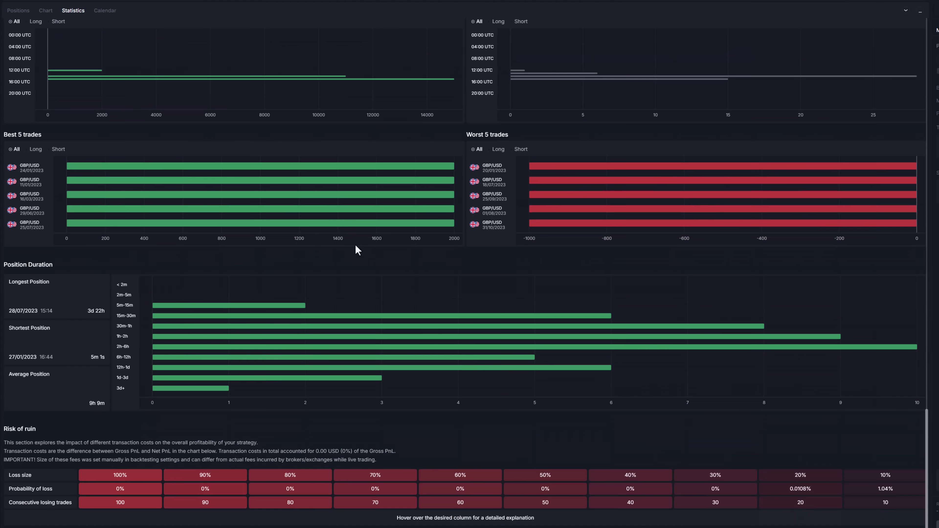
# Browse the 2024 calendar of daily results for April and March.
pyautogui.click(104, 10)
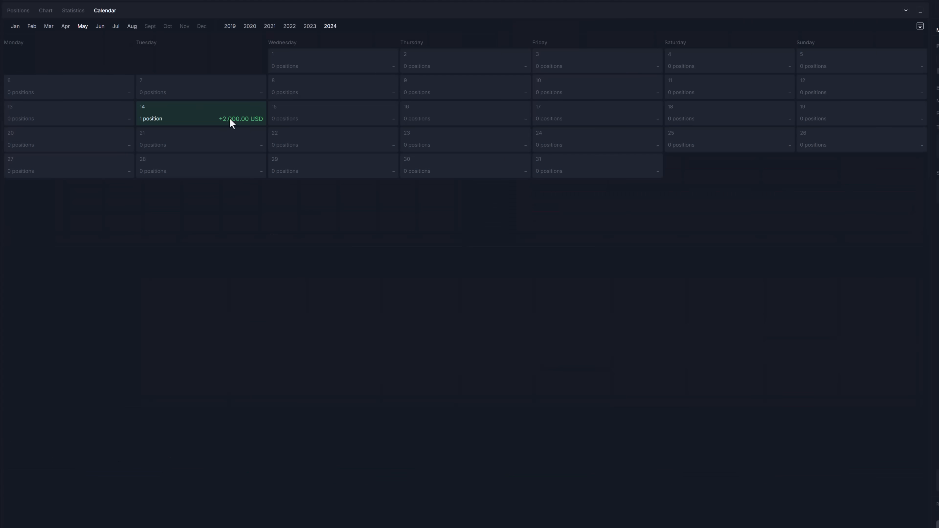
pyautogui.click(64, 26)
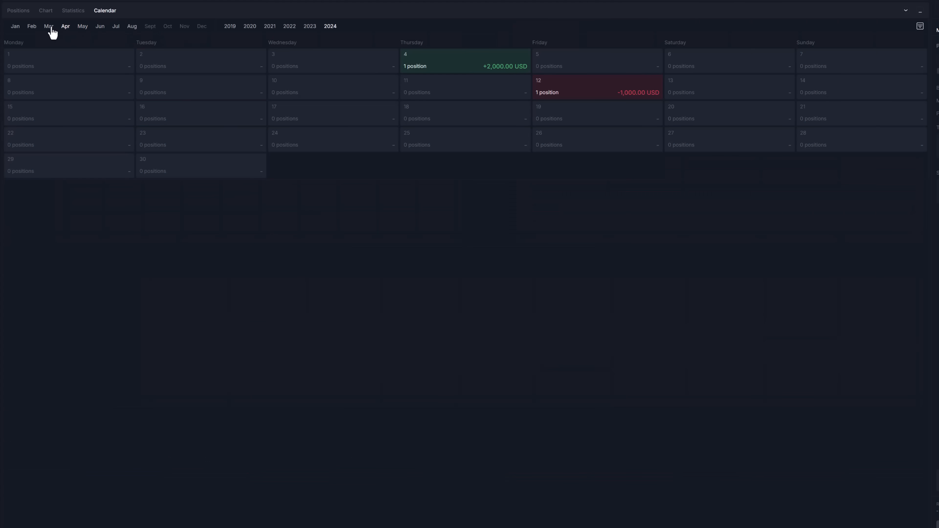
pyautogui.click(31, 26)
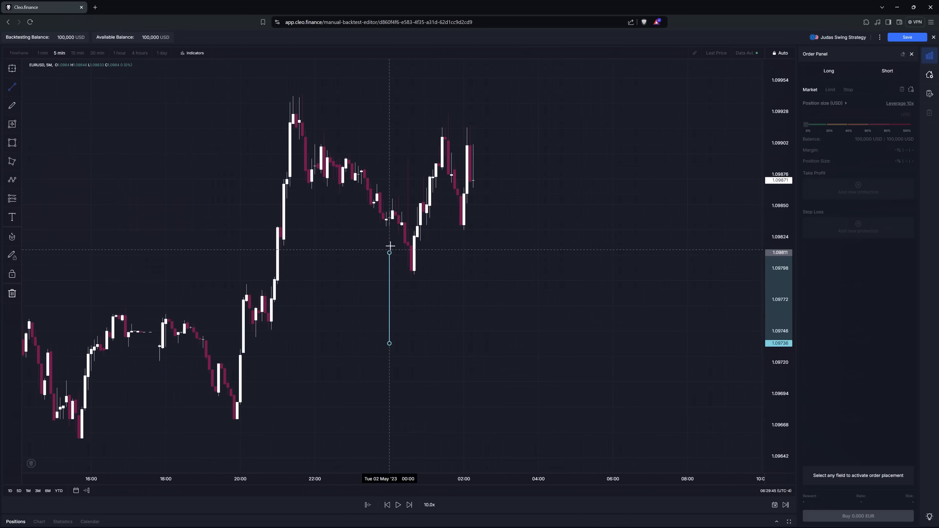
# Clear the price measurement from the EUR/USD chart and pause the candle replay.
pyautogui.click(397, 504)
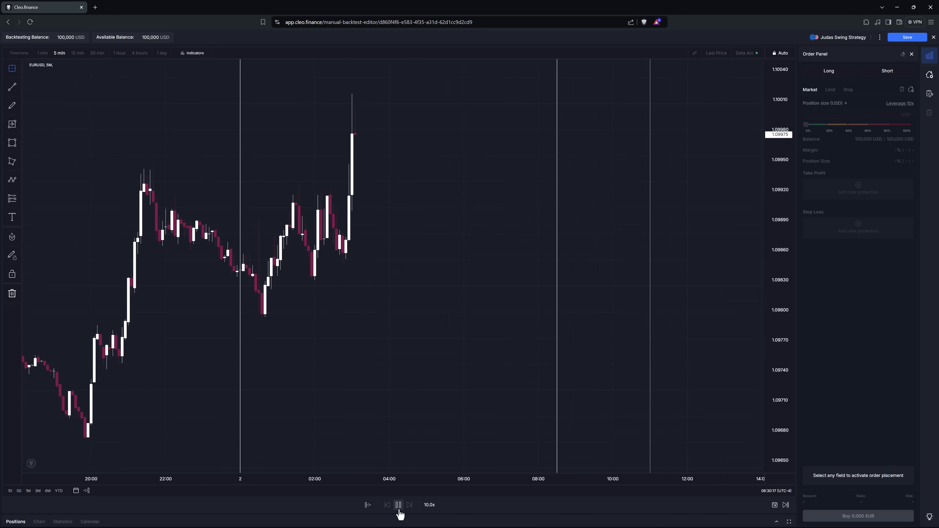
pyautogui.click(409, 505)
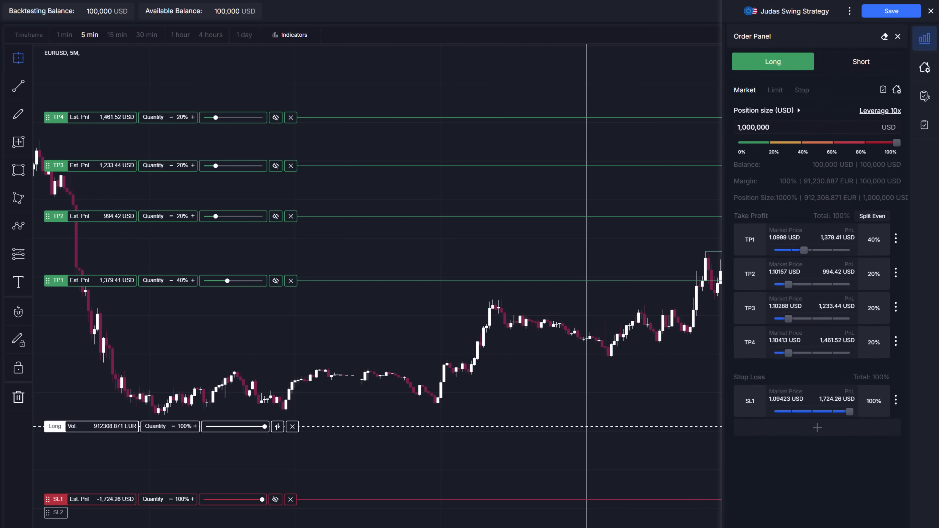
pyautogui.moveTo(864, 232)
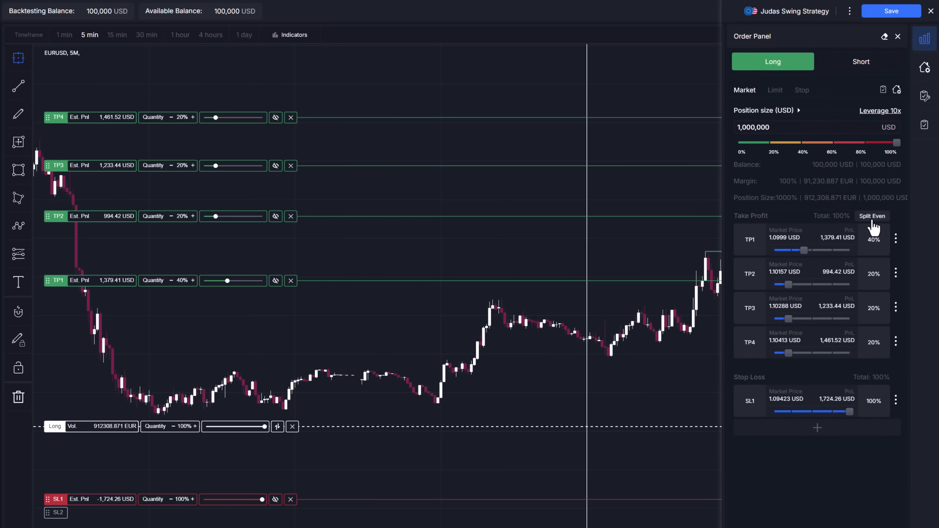
# Split the four take profits evenly at 25% each and set TP1 to an 850 USD profit.
pyautogui.click(872, 216)
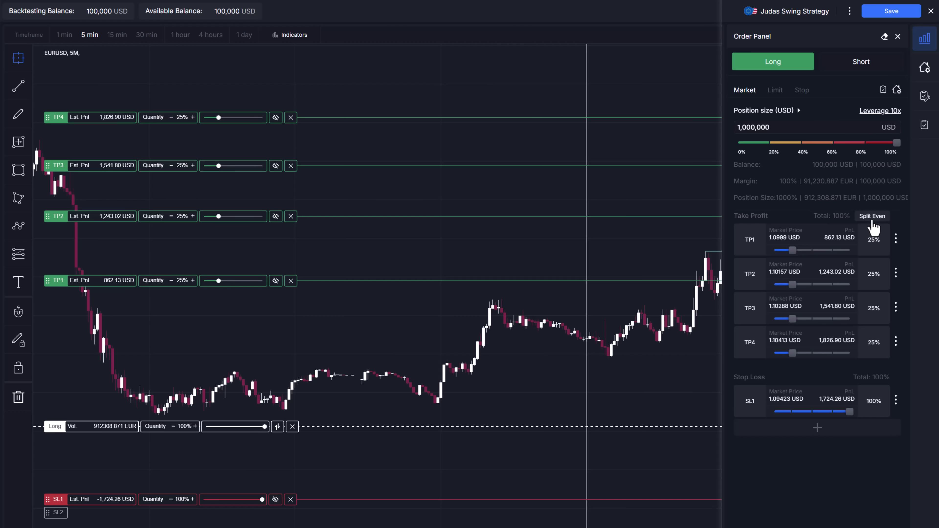
pyautogui.moveTo(755, 256)
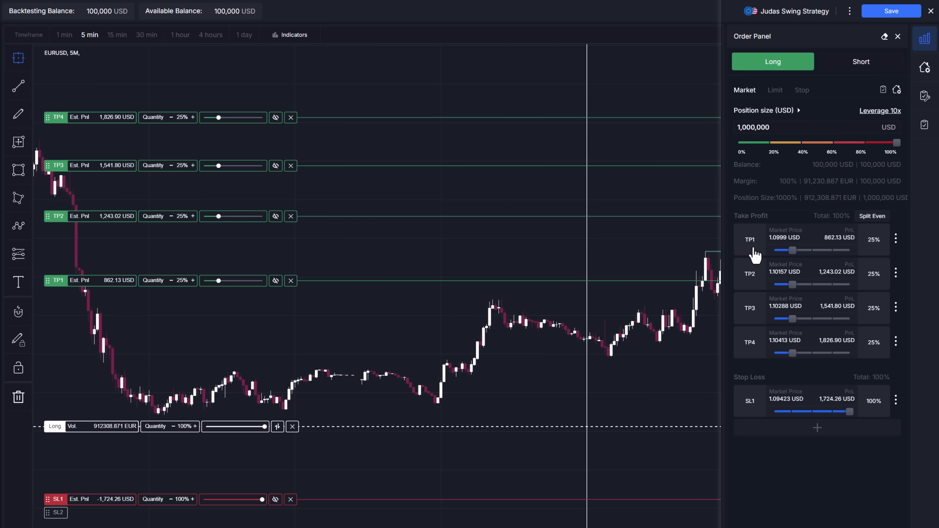
pyautogui.click(750, 239)
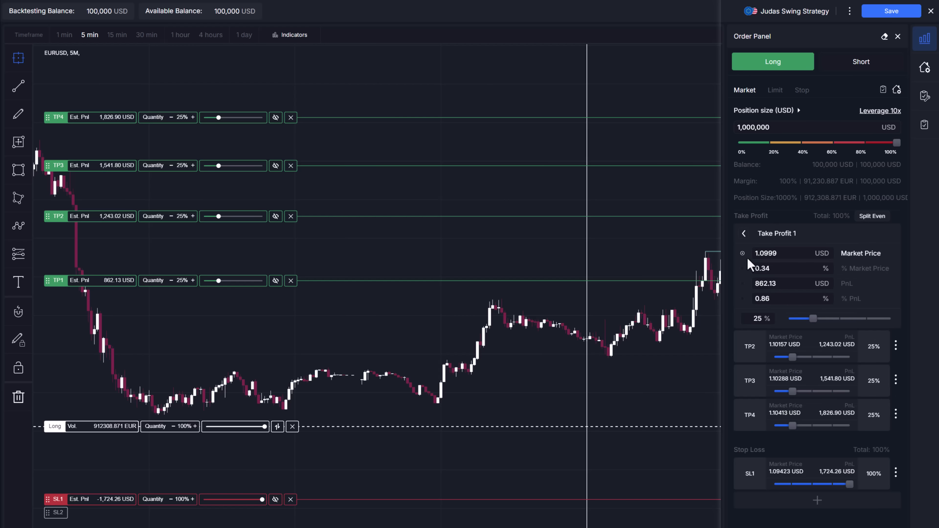
pyautogui.click(742, 269)
pyautogui.write('850')
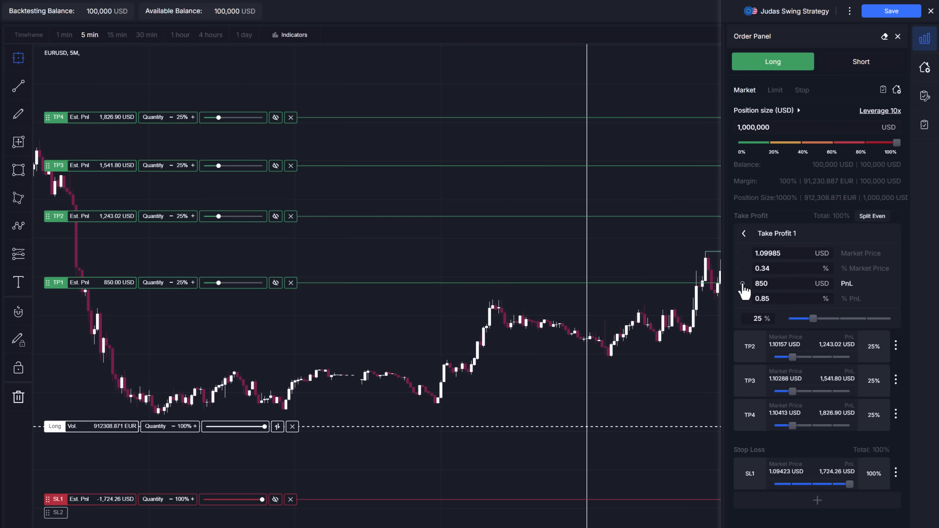
pyautogui.moveTo(752, 261)
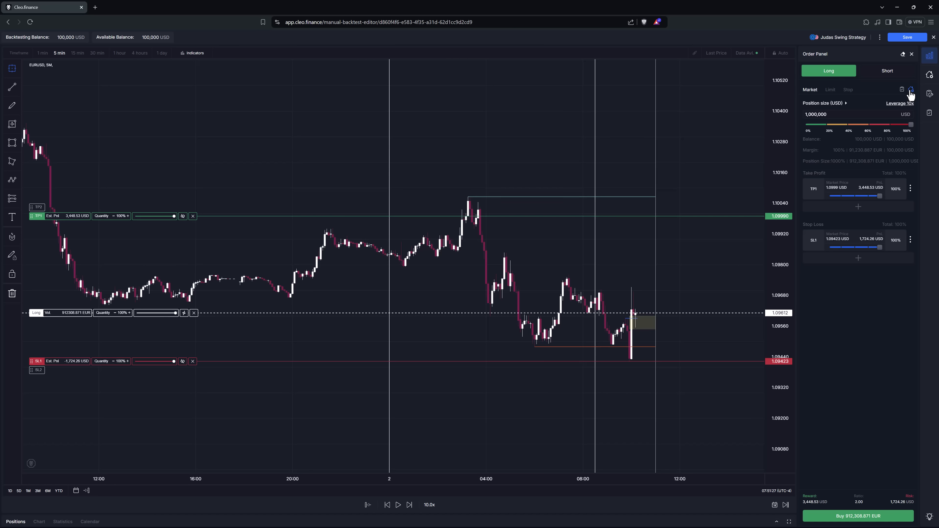
# Tick the Basics, Trade Conditions and Entry Criteria checklist steps and save the checklist.
pyautogui.click(910, 89)
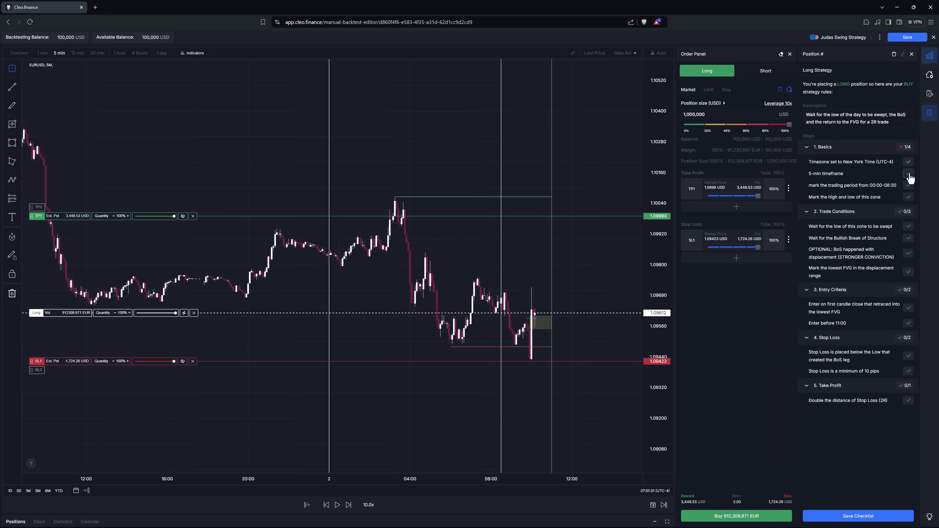
pyautogui.click(907, 174)
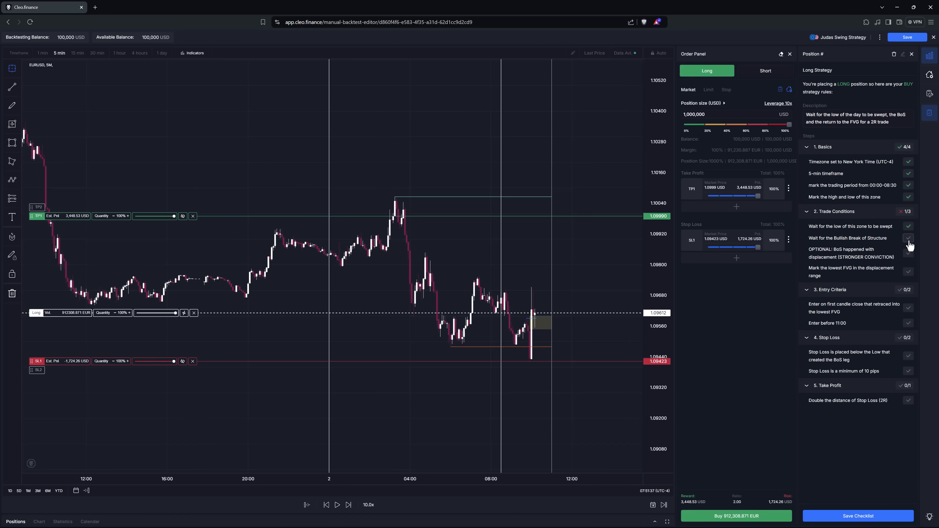
pyautogui.click(907, 238)
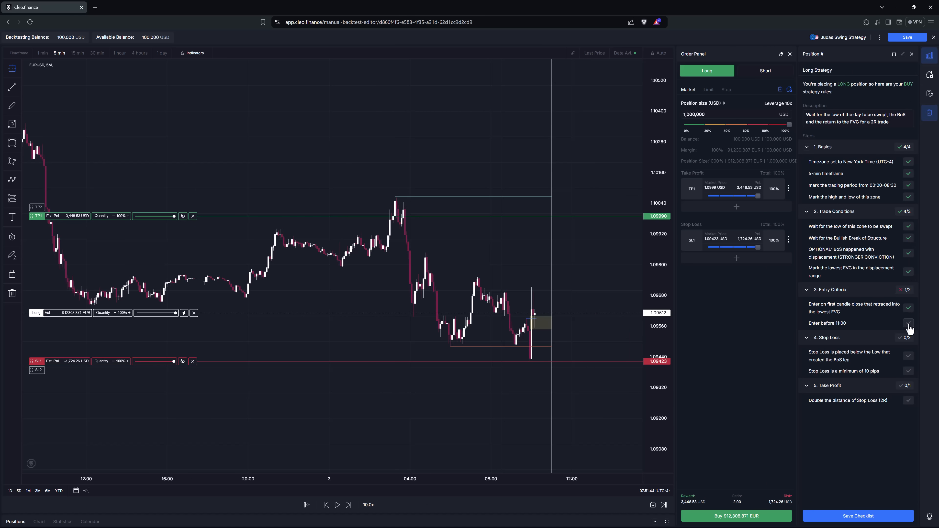
pyautogui.click(908, 323)
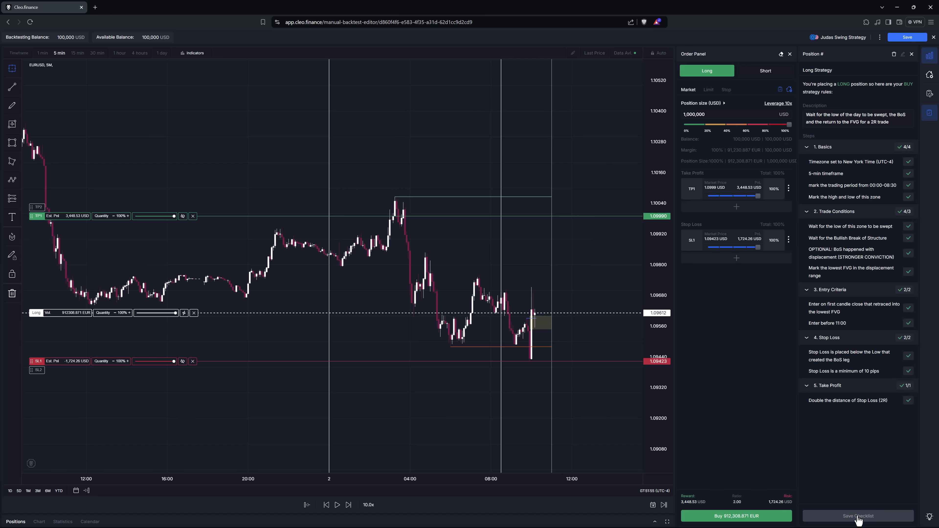
pyautogui.click(735, 515)
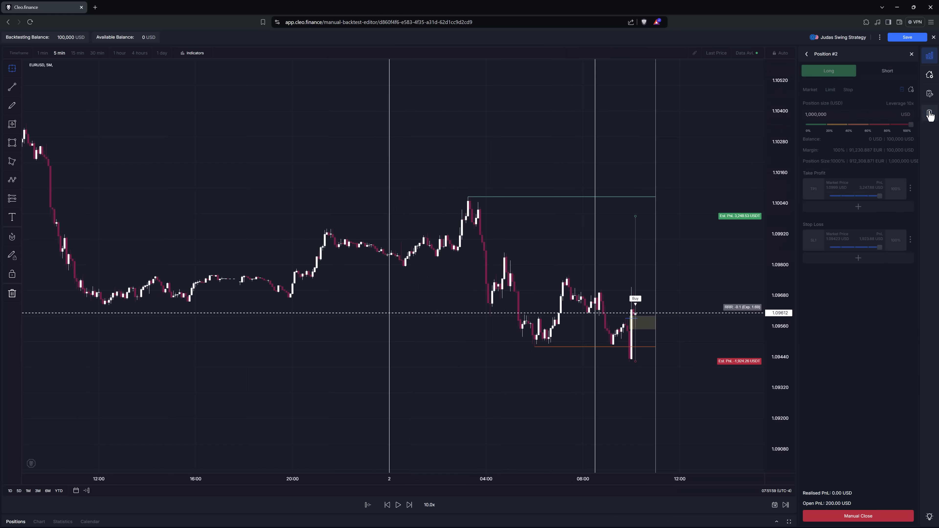
# Replay forward until position #2 closes at take profit for 2,546.11 USD.
pyautogui.click(410, 468)
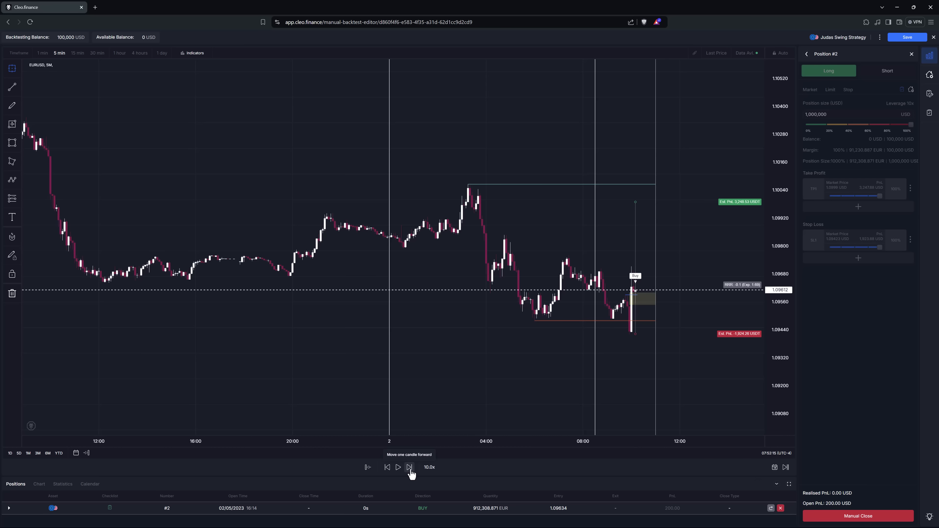
pyautogui.click(408, 467)
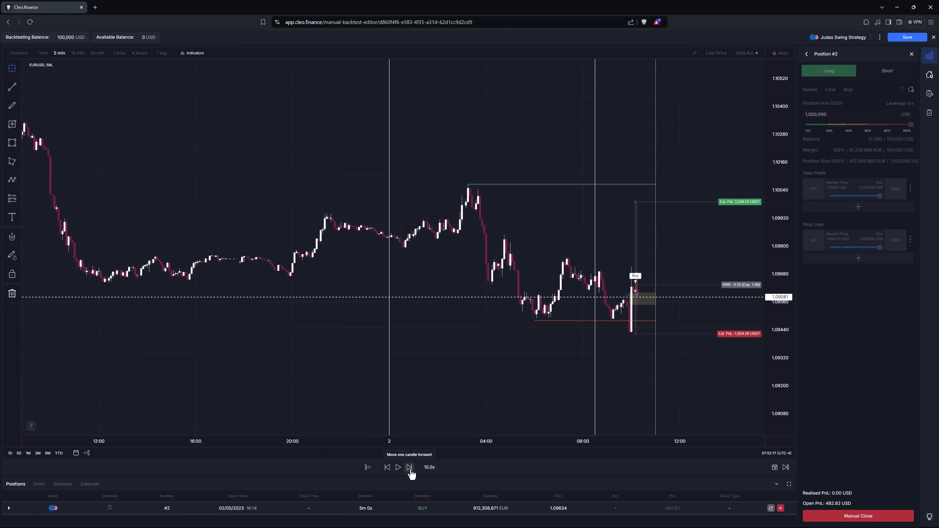
pyautogui.click(408, 467)
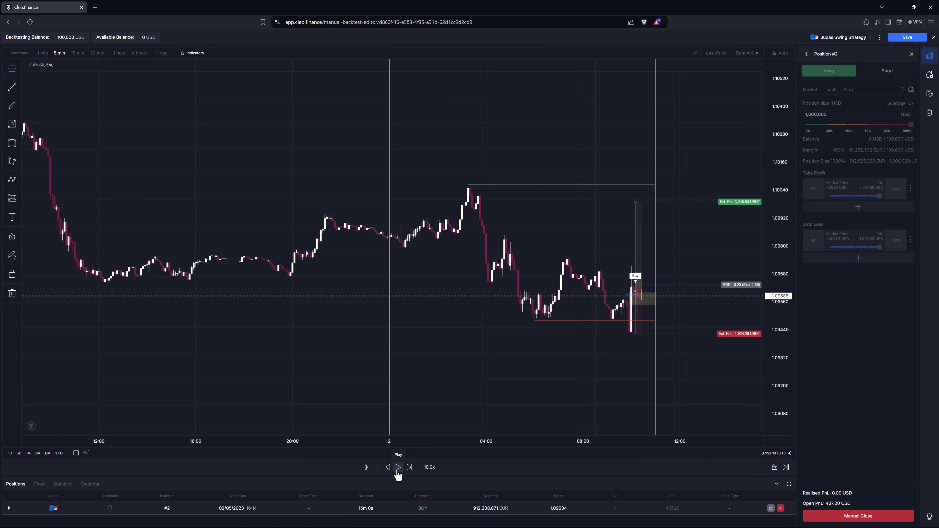
pyautogui.click(429, 466)
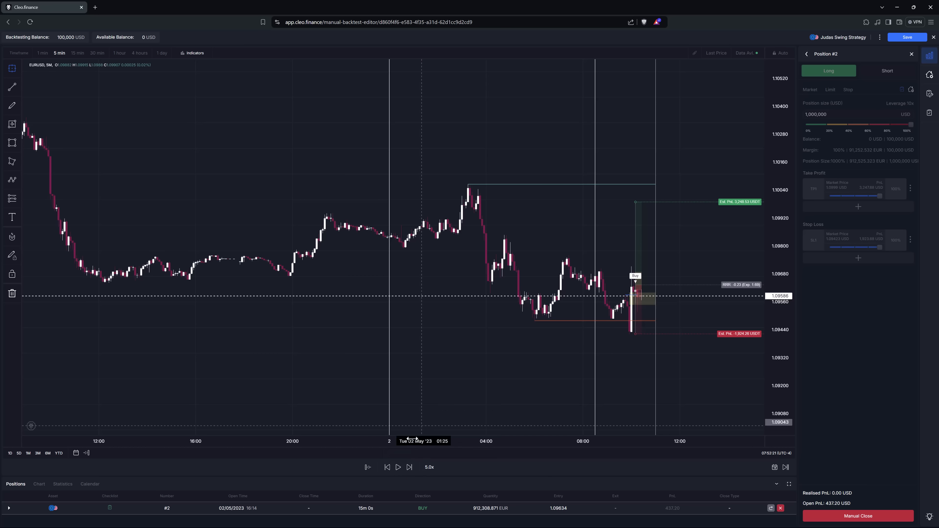
pyautogui.click(398, 467)
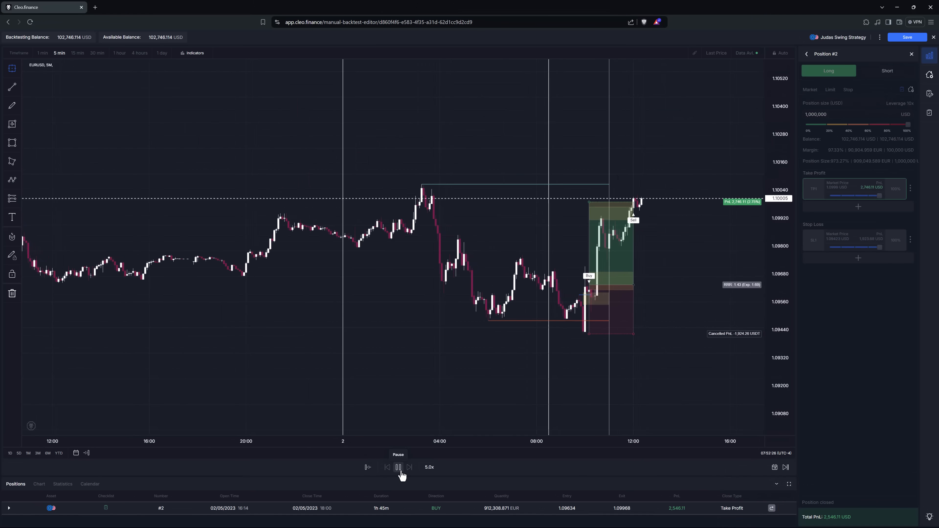
pyautogui.click(398, 467)
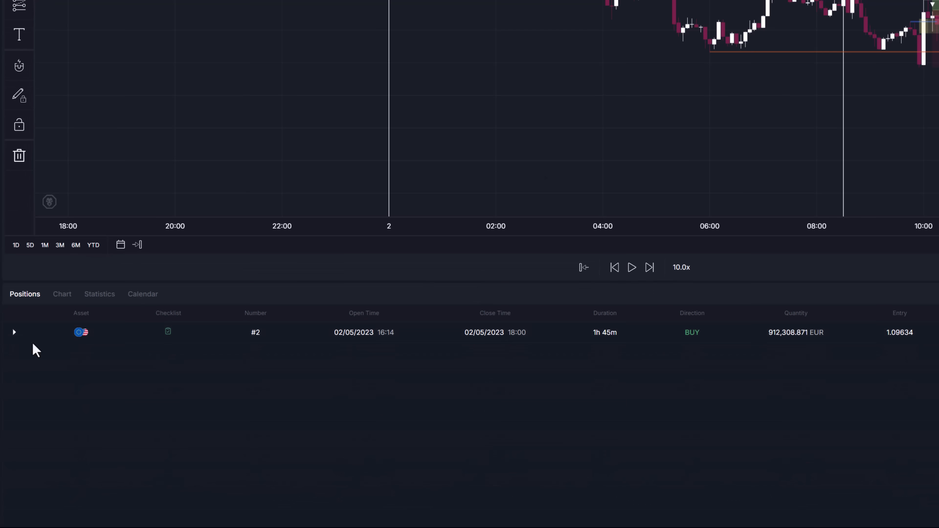
# Dismiss the closed position, measure price on the chart and advance the replay into 3 May.
pyautogui.click(13, 331)
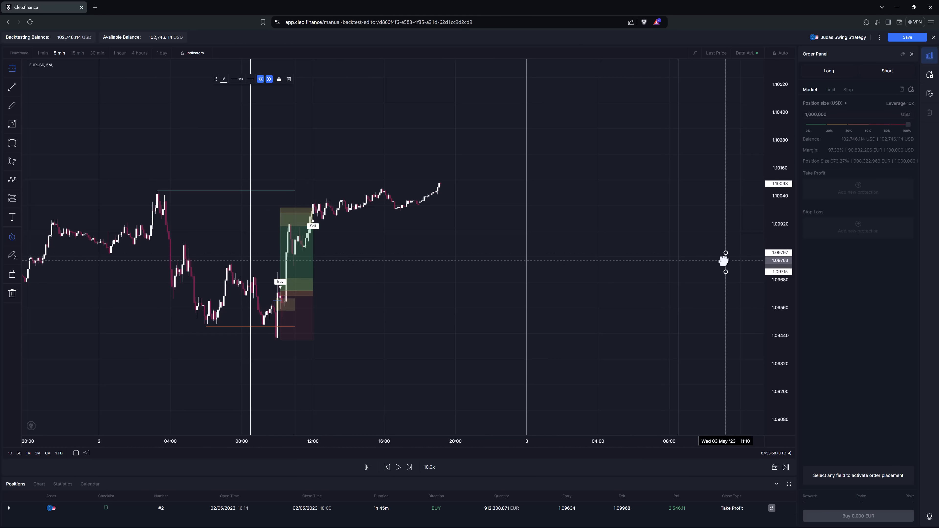
pyautogui.click(397, 467)
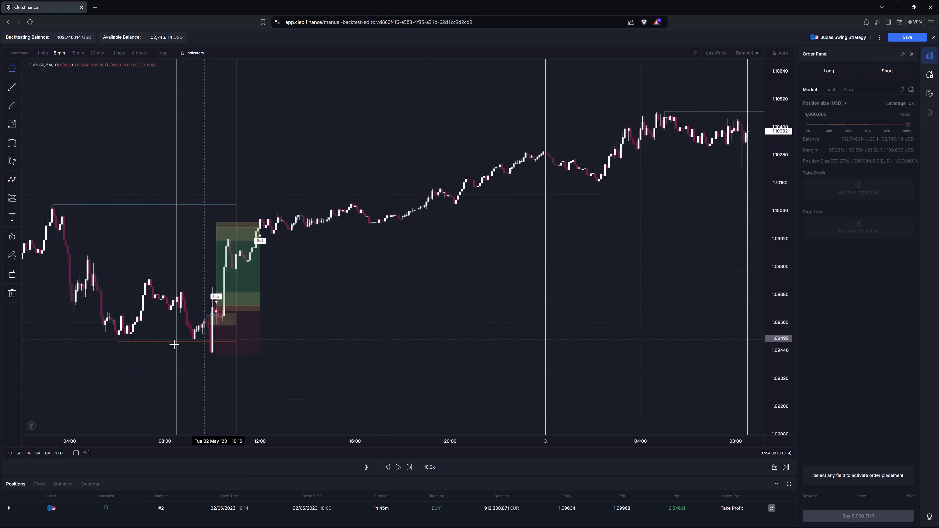
pyautogui.click(410, 467)
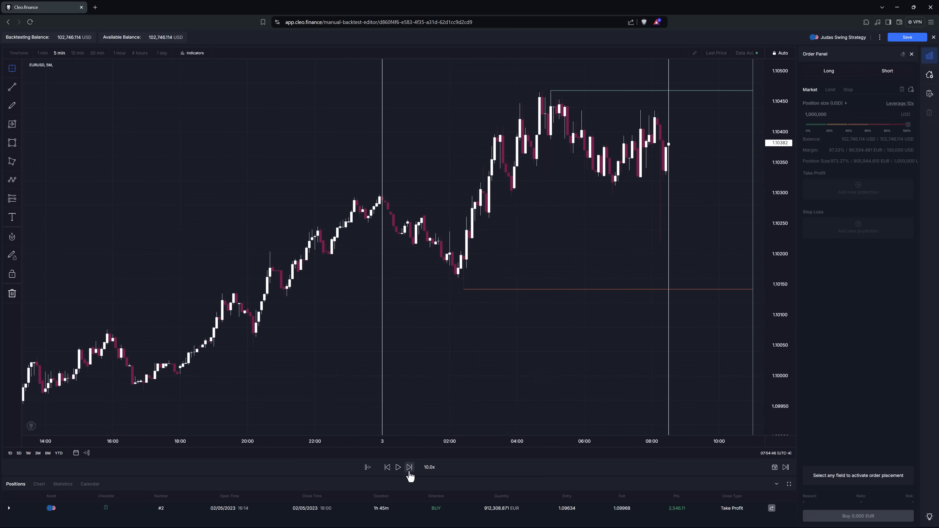
pyautogui.click(398, 466)
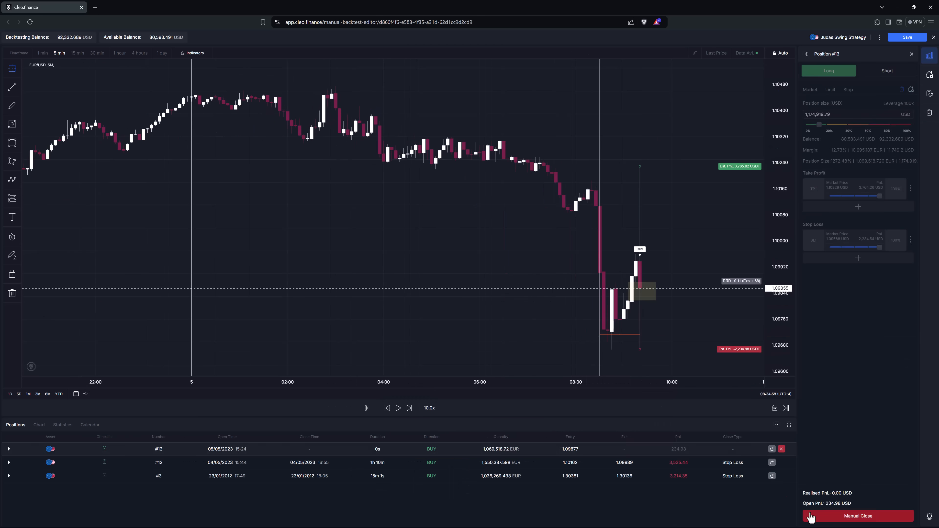
# Manually close position #13 at take profit for 2,920.77 USD.
pyautogui.click(857, 515)
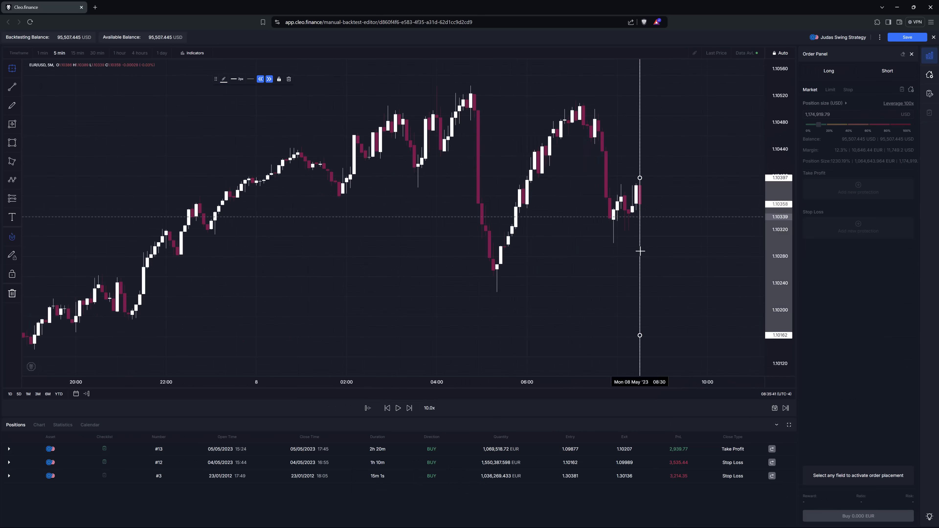